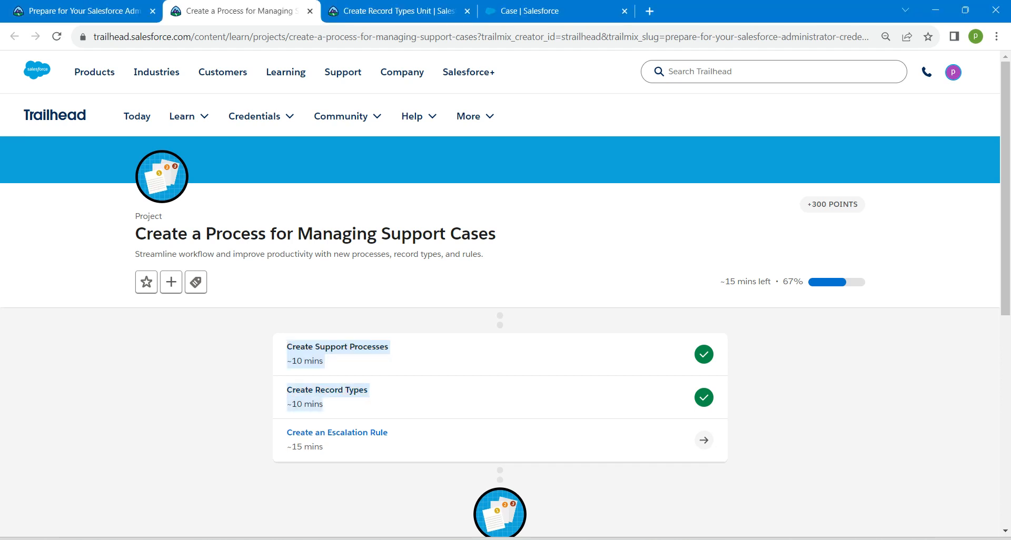
pyautogui.moveTo(337, 432)
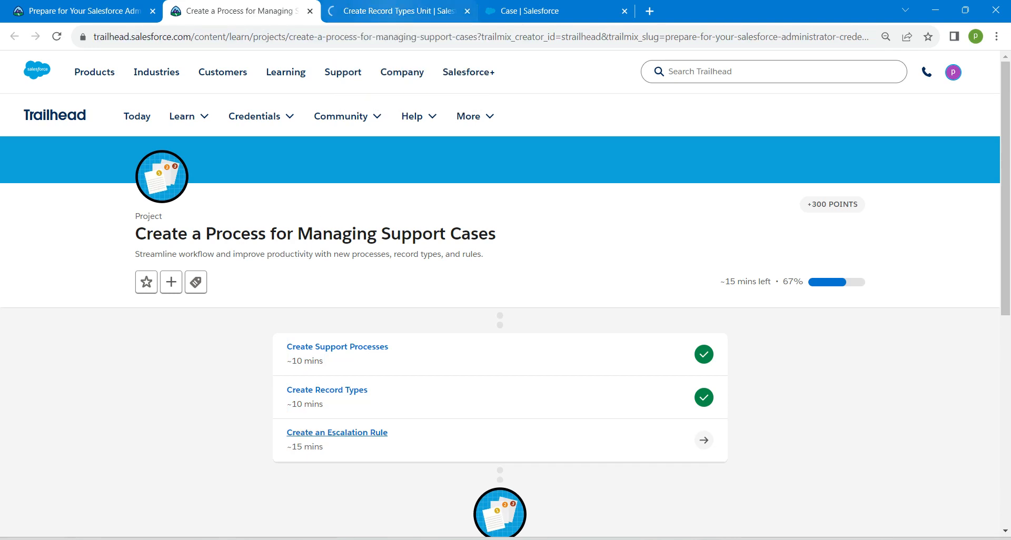
# Switch from the Trailhead escalation rule step to the Salesforce Setup tab.
pyautogui.click(555, 11)
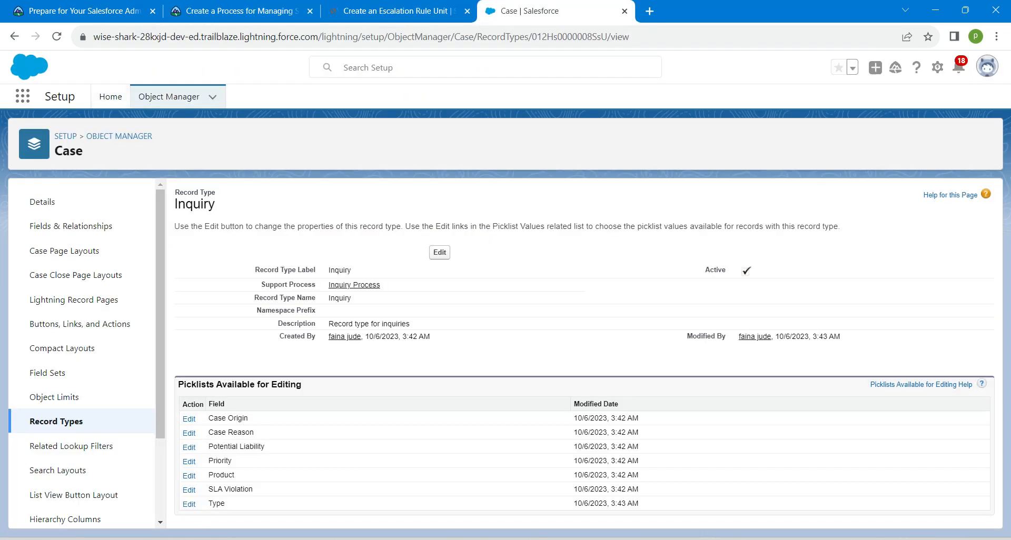
# Find Queues via Quick Find and start a new queue.
pyautogui.click(109, 96)
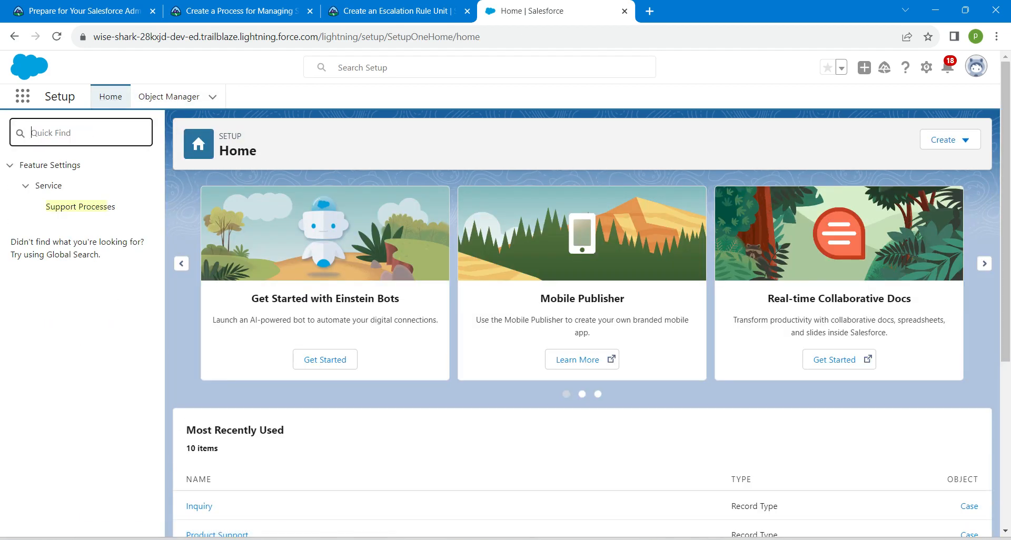
pyautogui.write('queues')
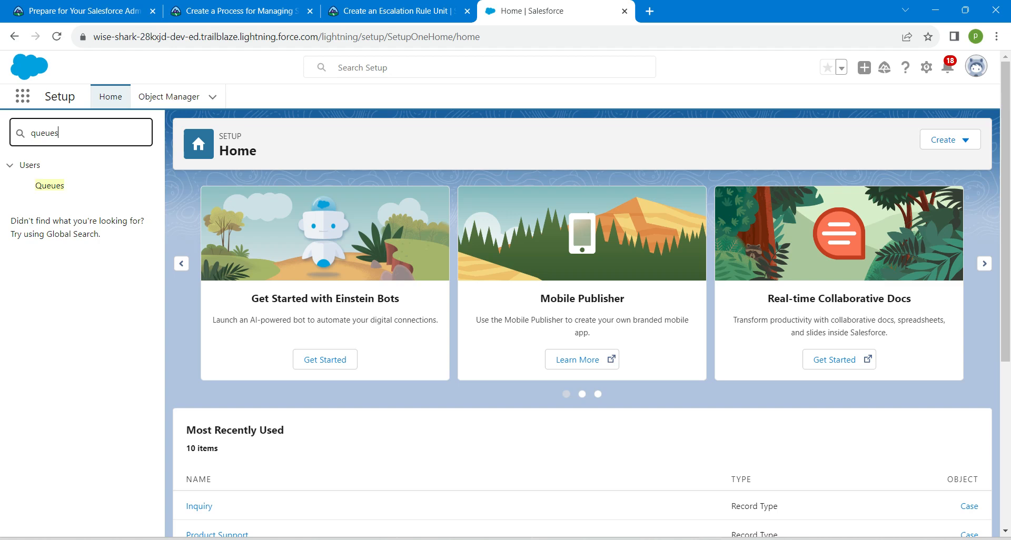
pyautogui.moveTo(49, 186)
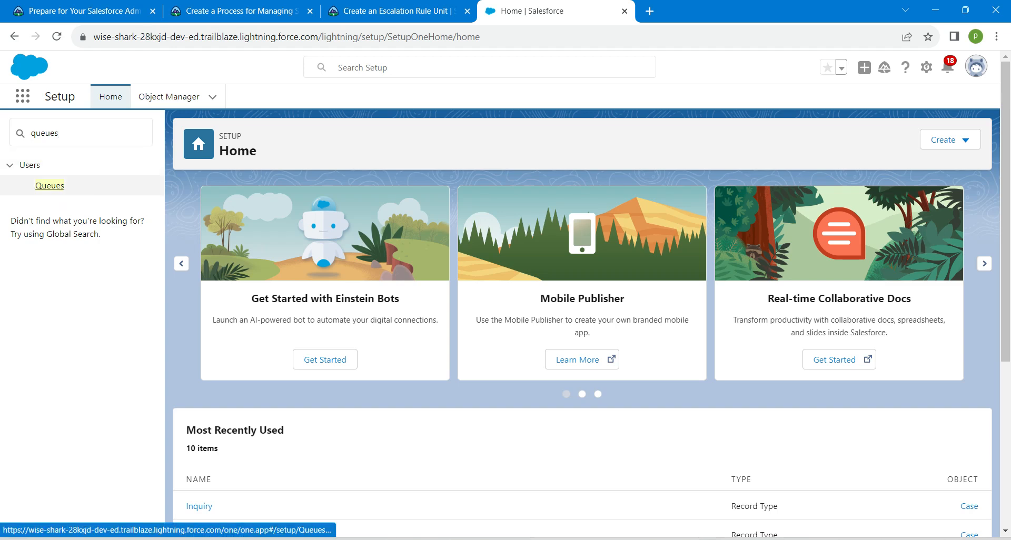
pyautogui.click(49, 185)
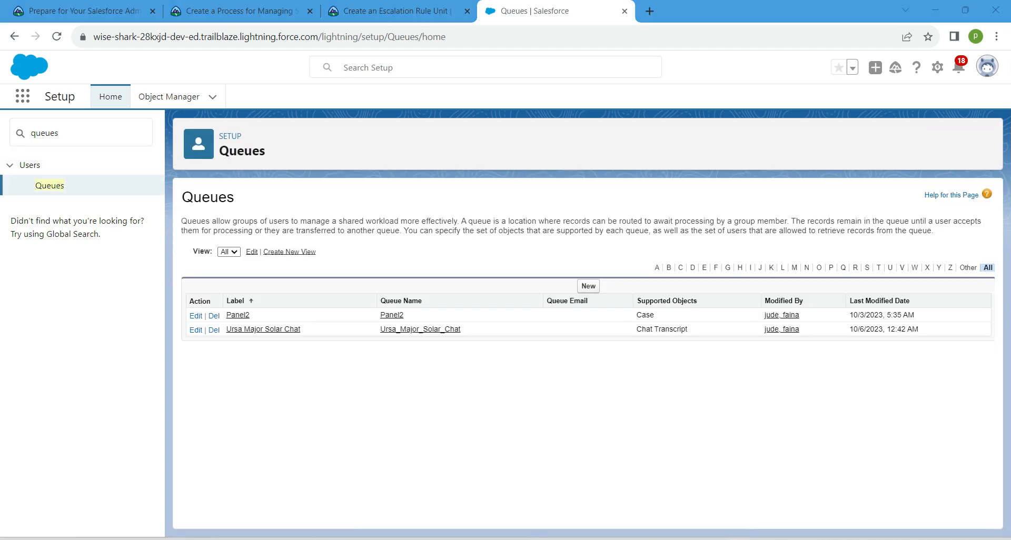
pyautogui.click(587, 285)
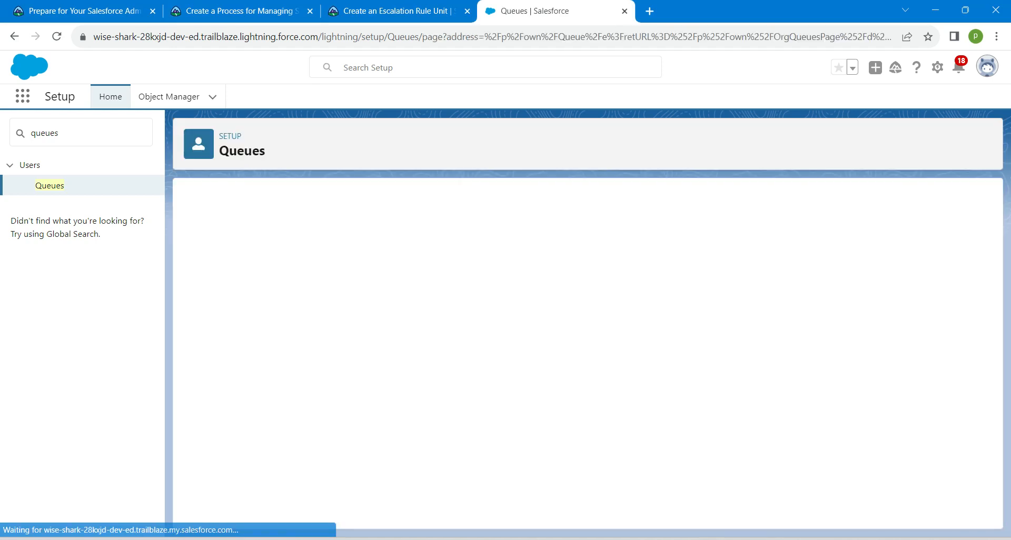
# Review the Trailhead Create Case Queues instructions.
pyautogui.click(393, 10)
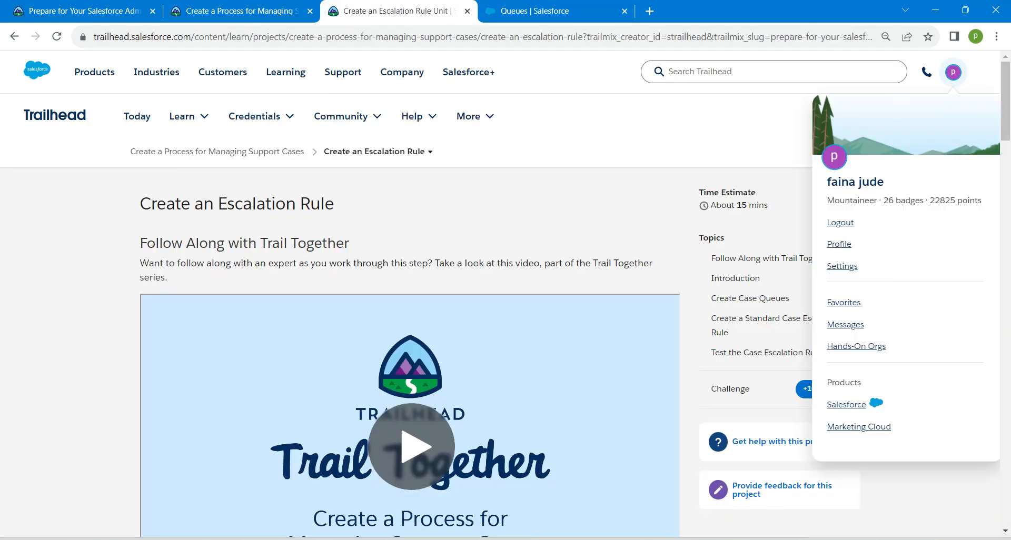
pyautogui.scroll(-3)
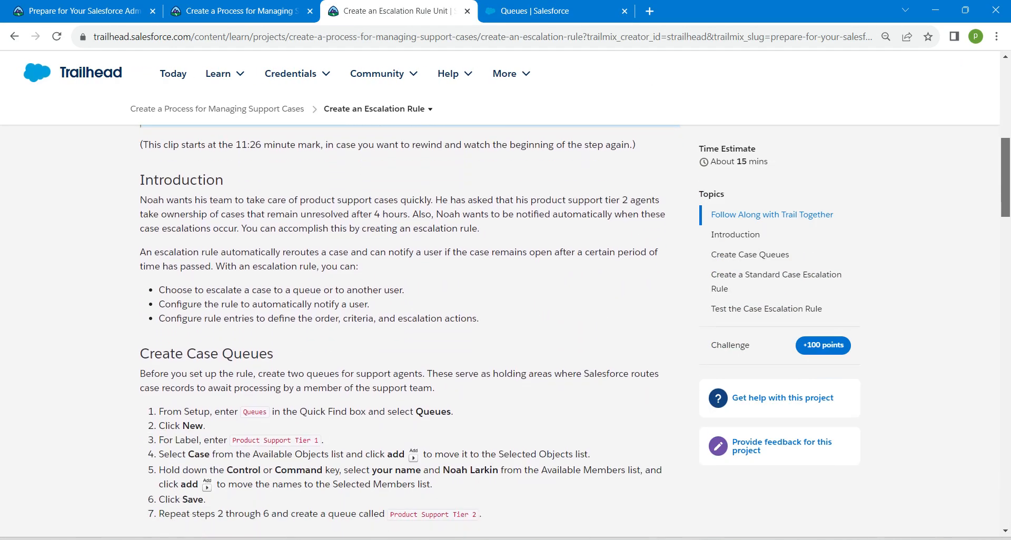
pyautogui.scroll(-3)
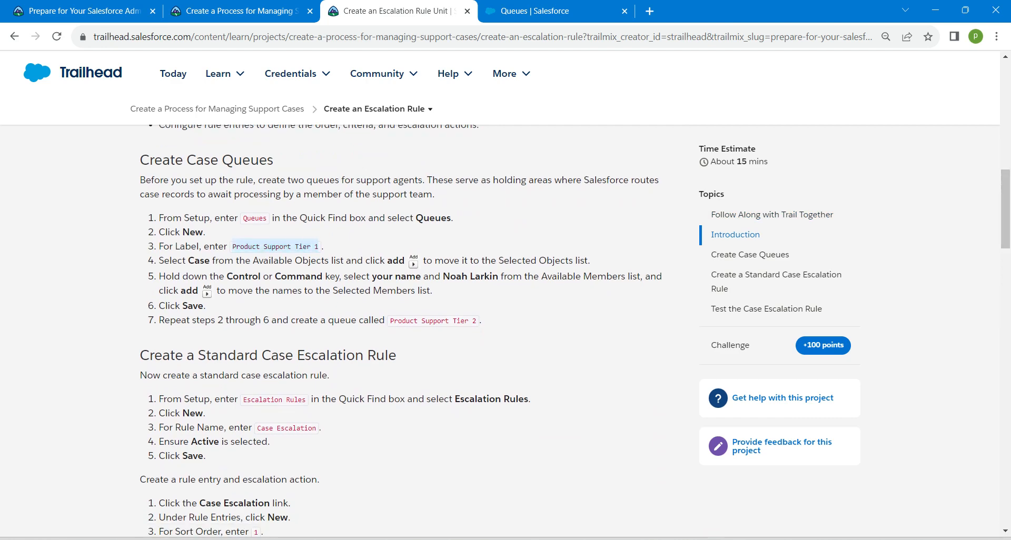
# Label the queue Product Support Tier 1 and add Case as a supported object.
pyautogui.click(555, 10)
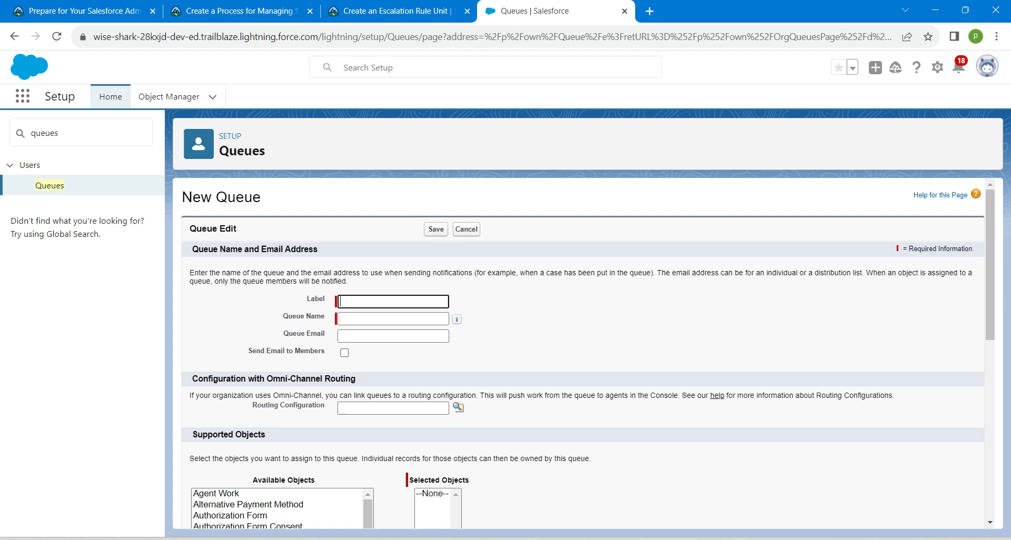
pyautogui.write('Product Support Tier 1')
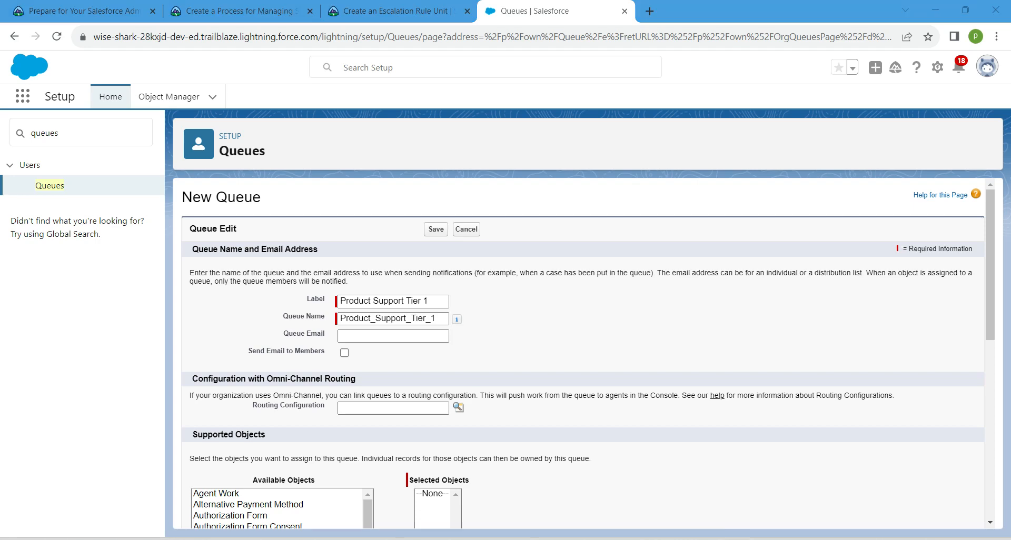
pyautogui.scroll(-3)
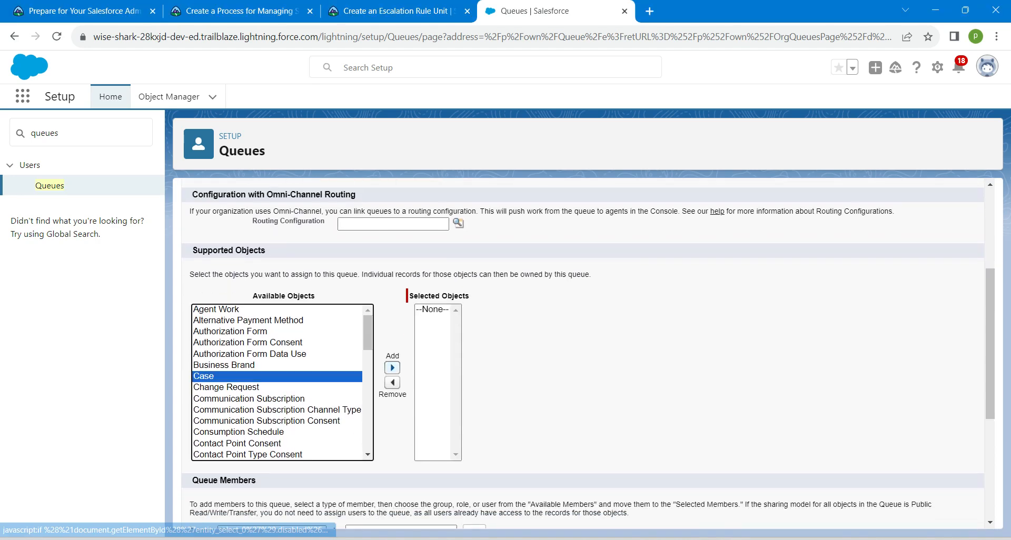
pyautogui.click(392, 368)
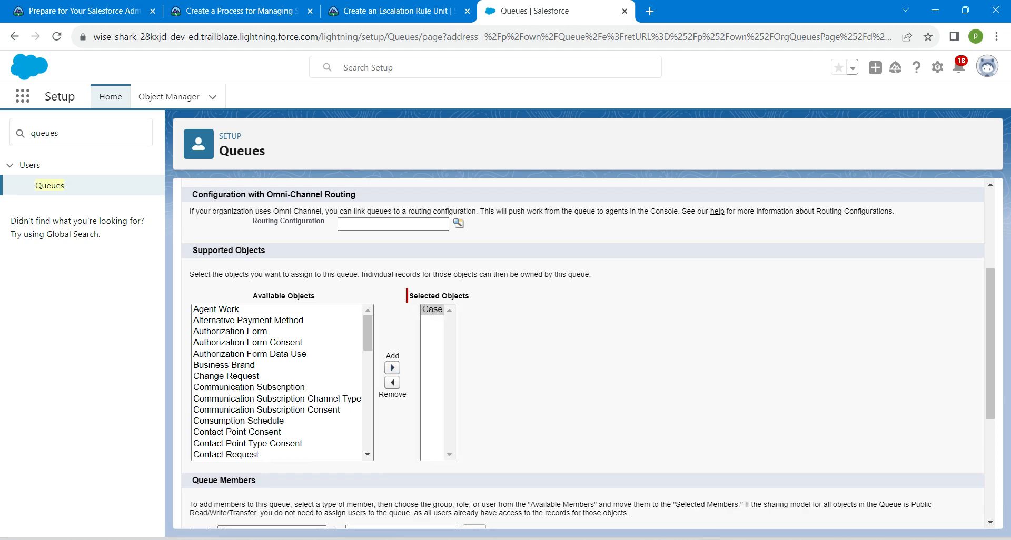
pyautogui.scroll(-3)
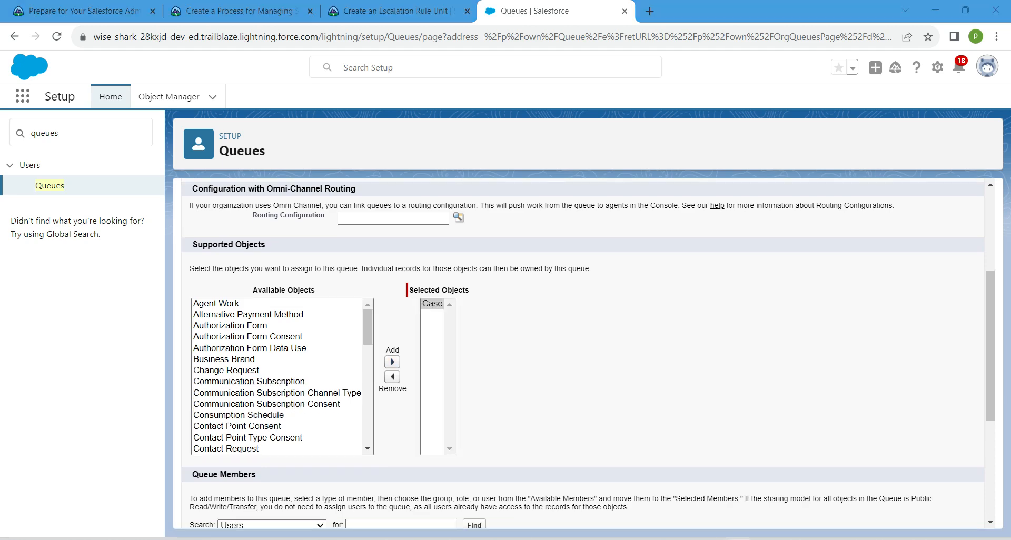
pyautogui.scroll(-3)
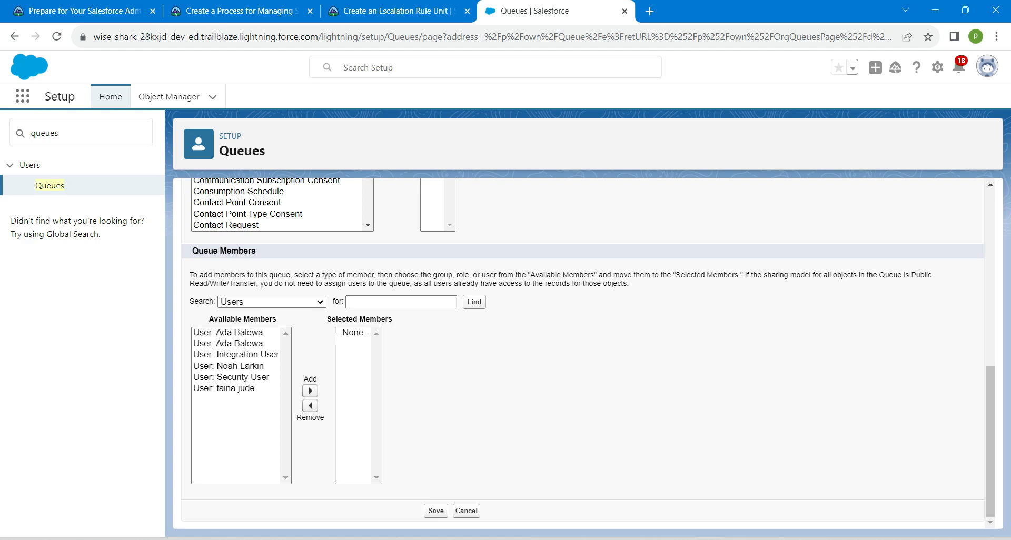
pyautogui.click(236, 366)
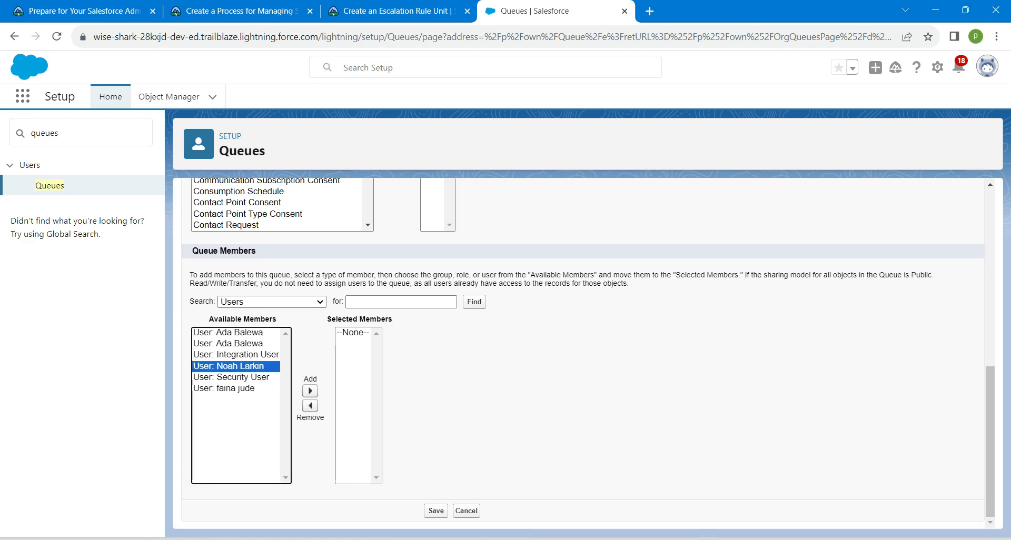
pyautogui.click(310, 391)
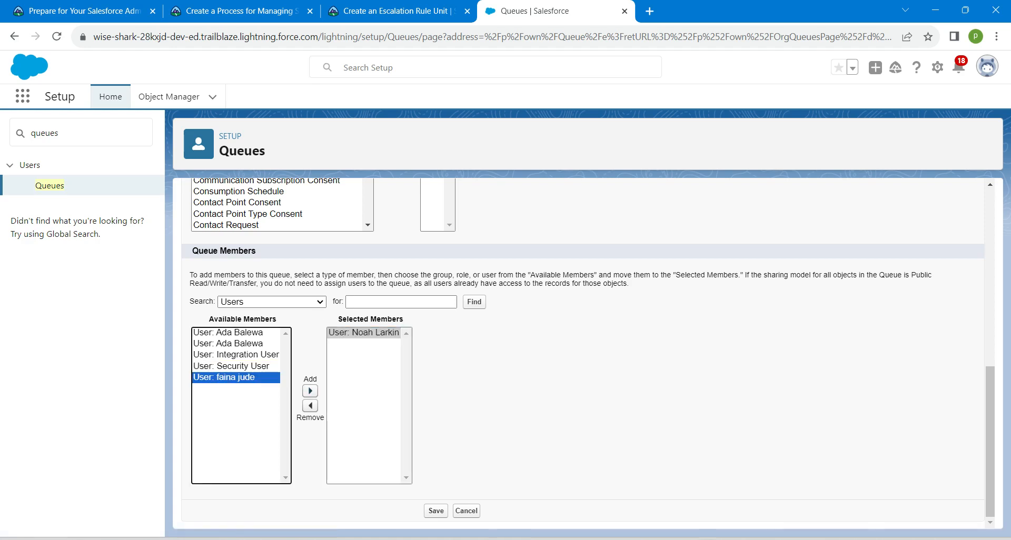
pyautogui.click(308, 391)
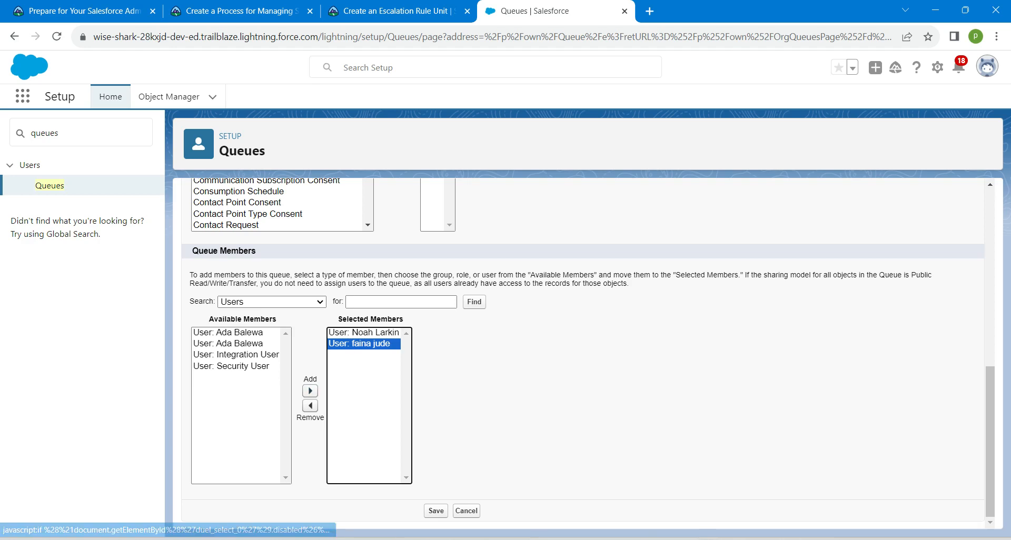
pyautogui.click(435, 510)
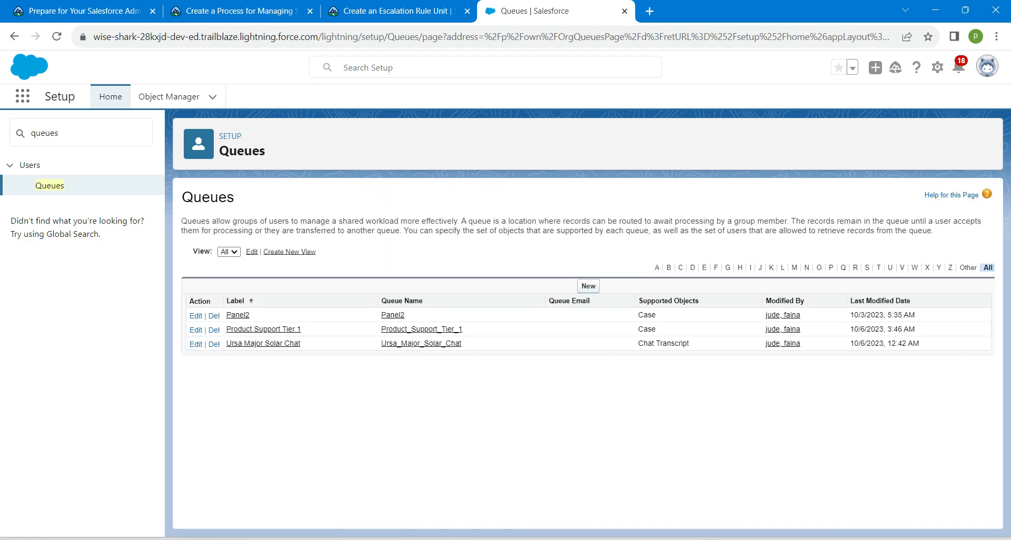
# Start the Product Support Tier 2 queue and add Case as a supported object.
pyautogui.click(586, 286)
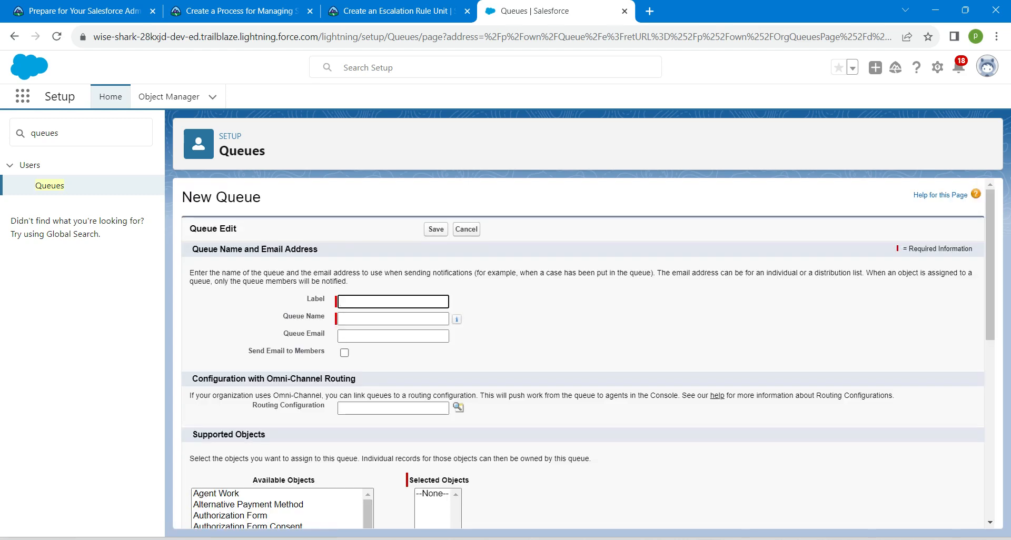
pyautogui.click(397, 10)
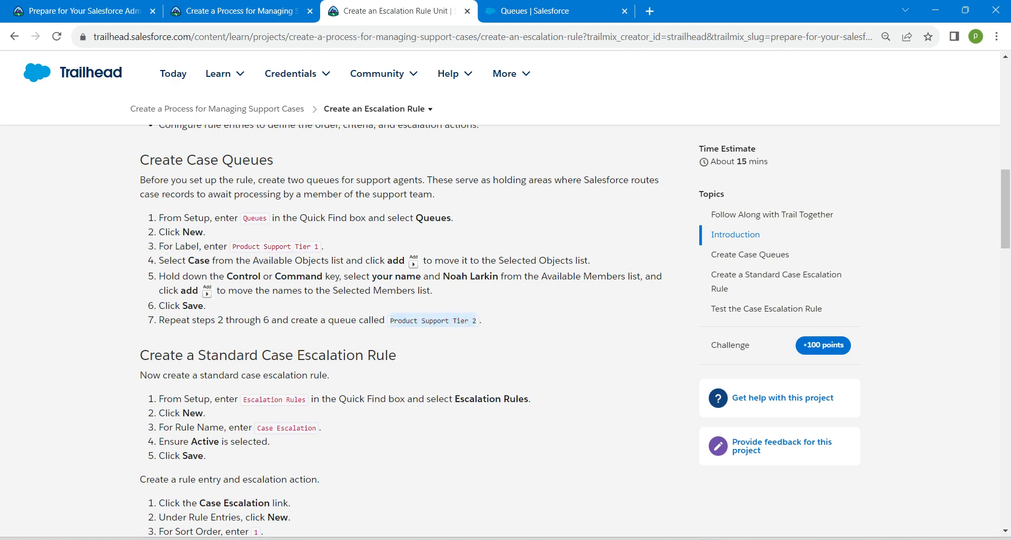
pyautogui.click(556, 11)
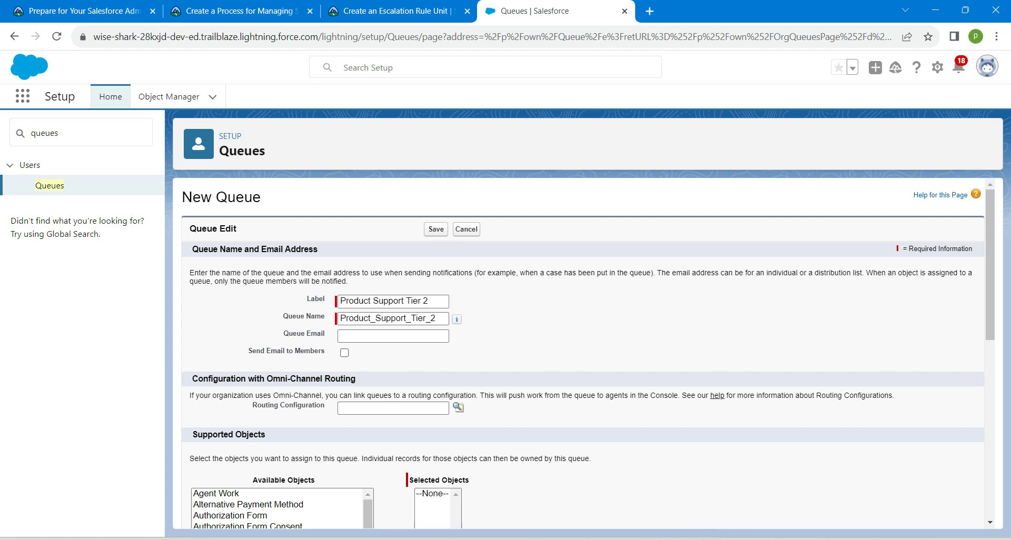
pyautogui.scroll(-3)
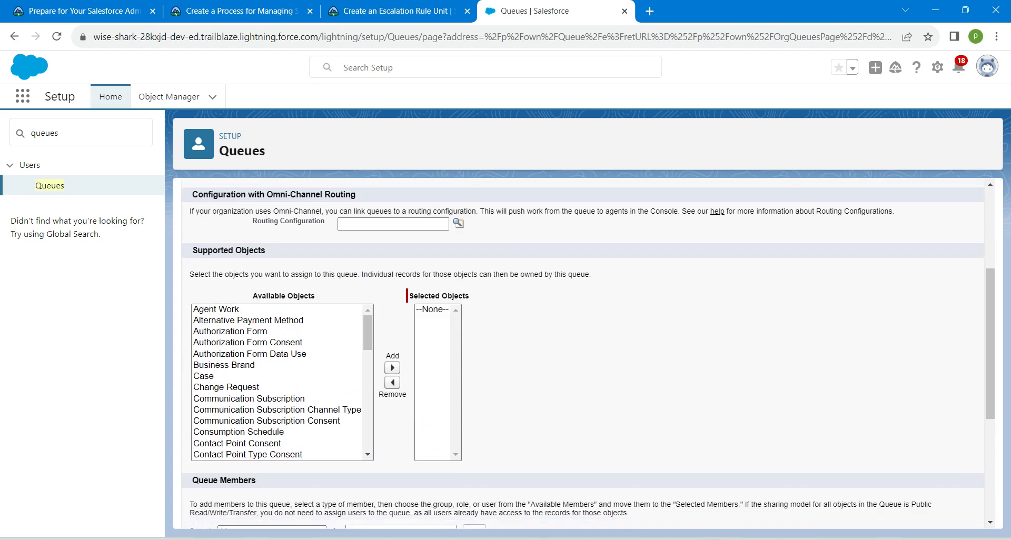
pyautogui.click(203, 376)
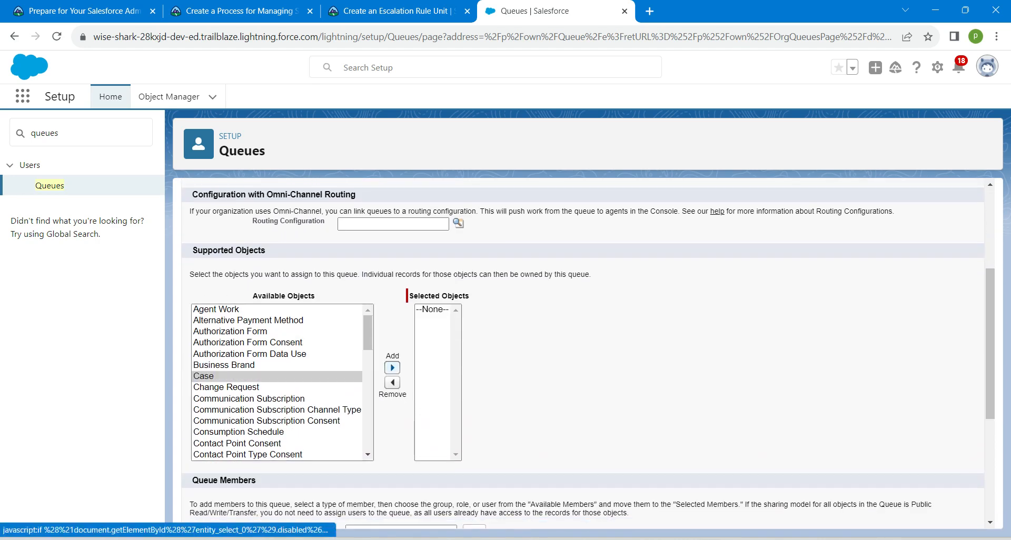
pyautogui.scroll(-3)
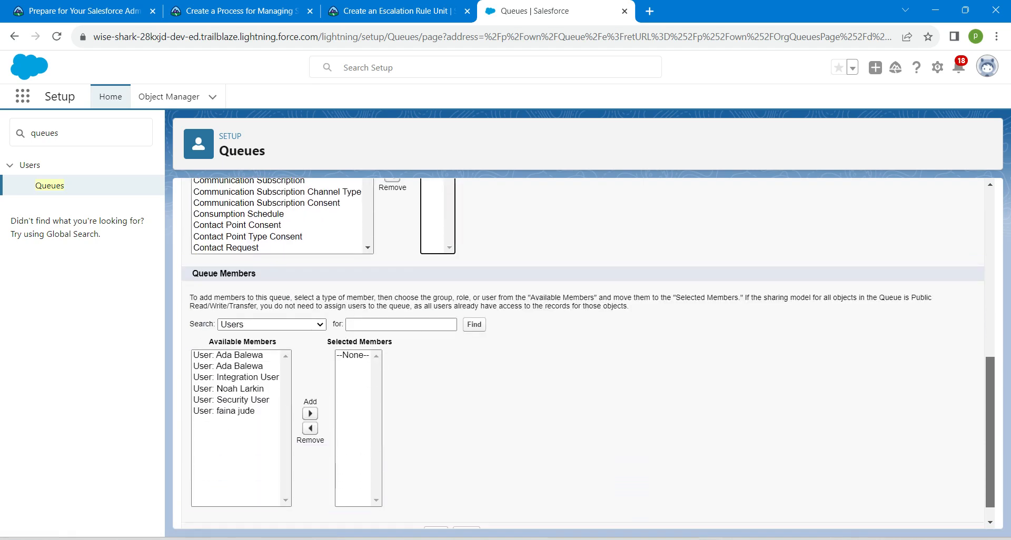
pyautogui.click(229, 388)
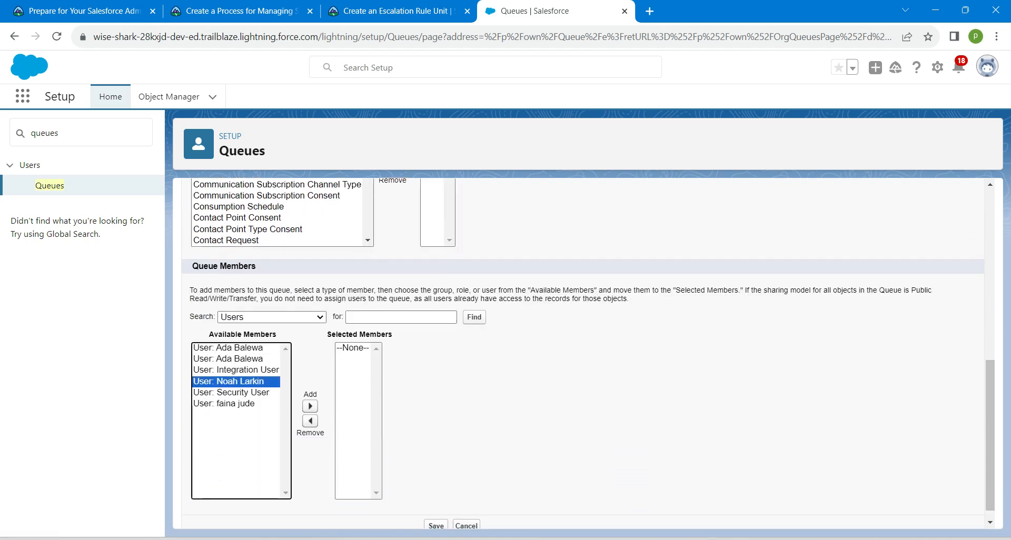
pyautogui.click(310, 406)
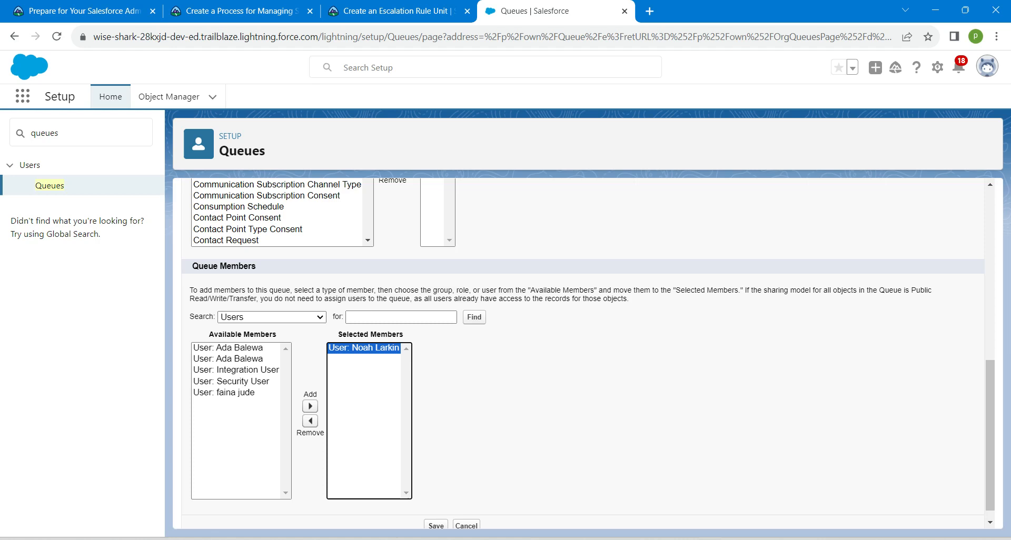
pyautogui.click(309, 406)
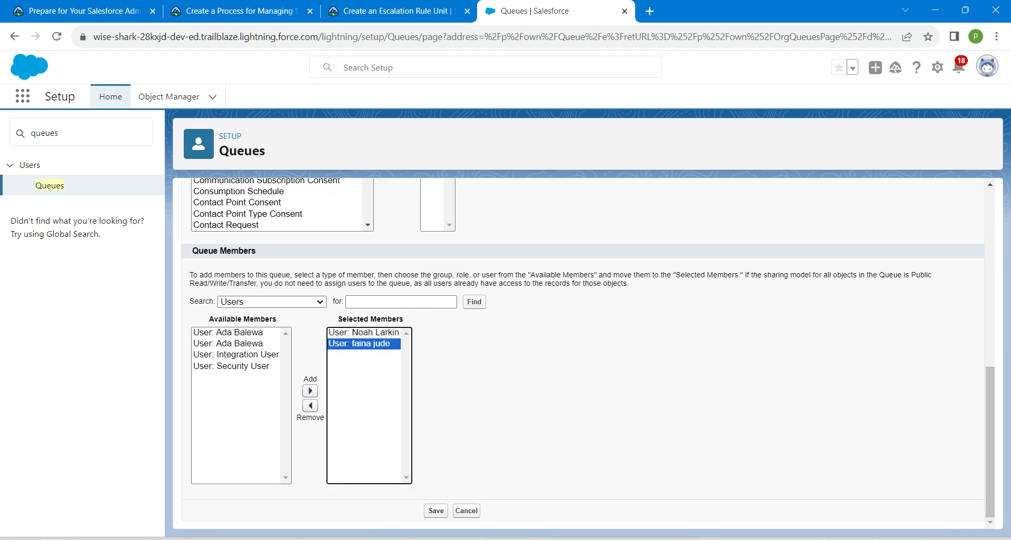
pyautogui.click(435, 511)
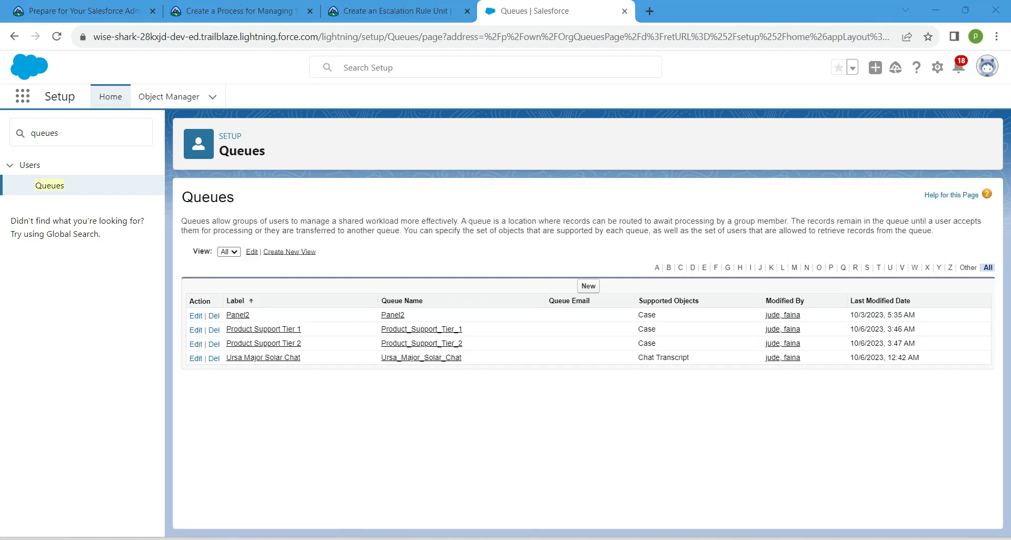
# Find Escalation Rules via Quick Find and open the Case Escalation Rules page.
pyautogui.click(76, 132)
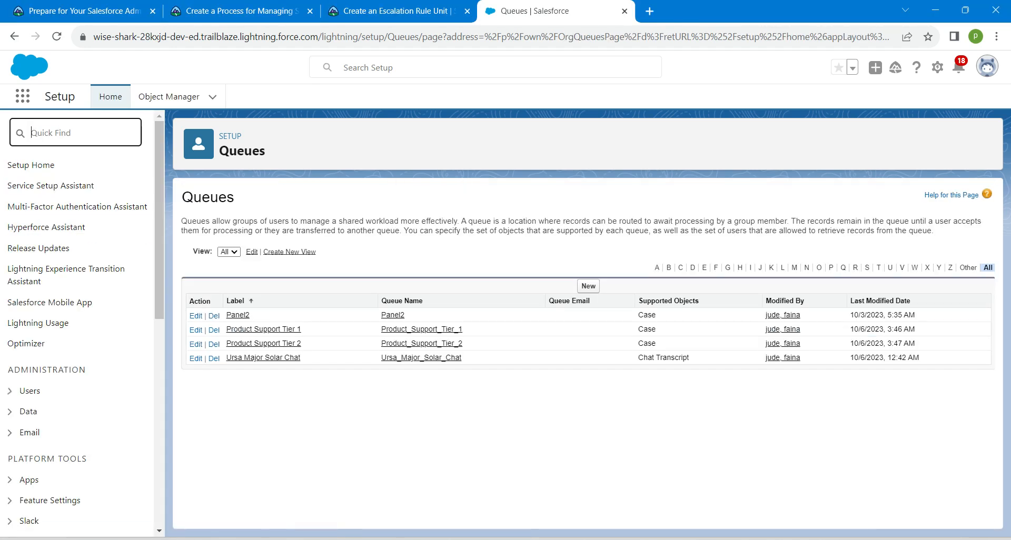
pyautogui.write('escalation')
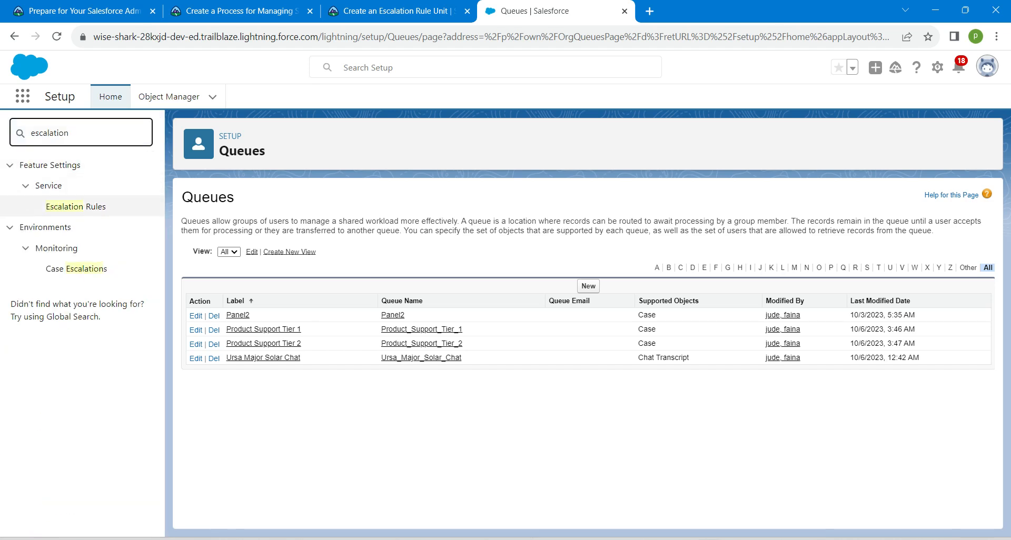
pyautogui.moveTo(76, 207)
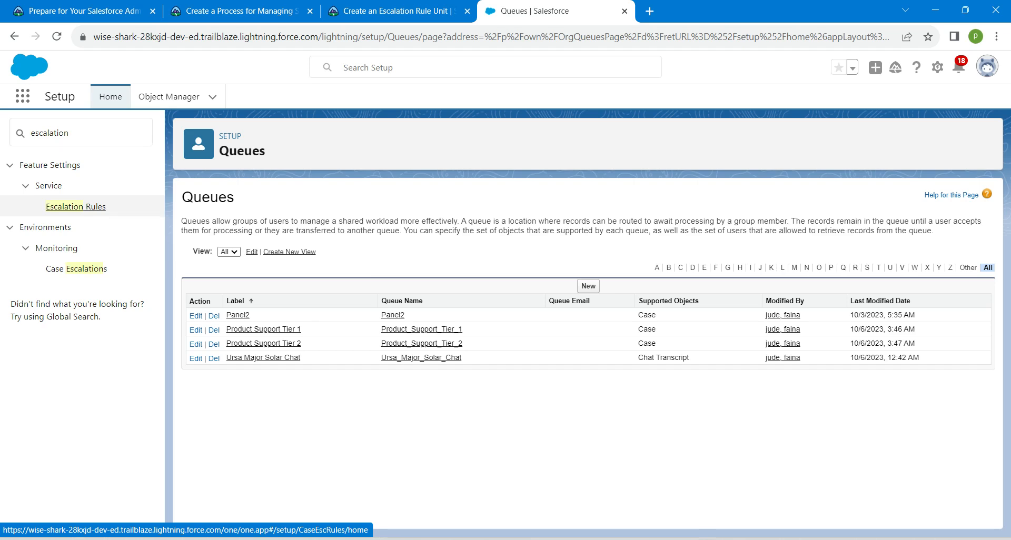
pyautogui.click(74, 206)
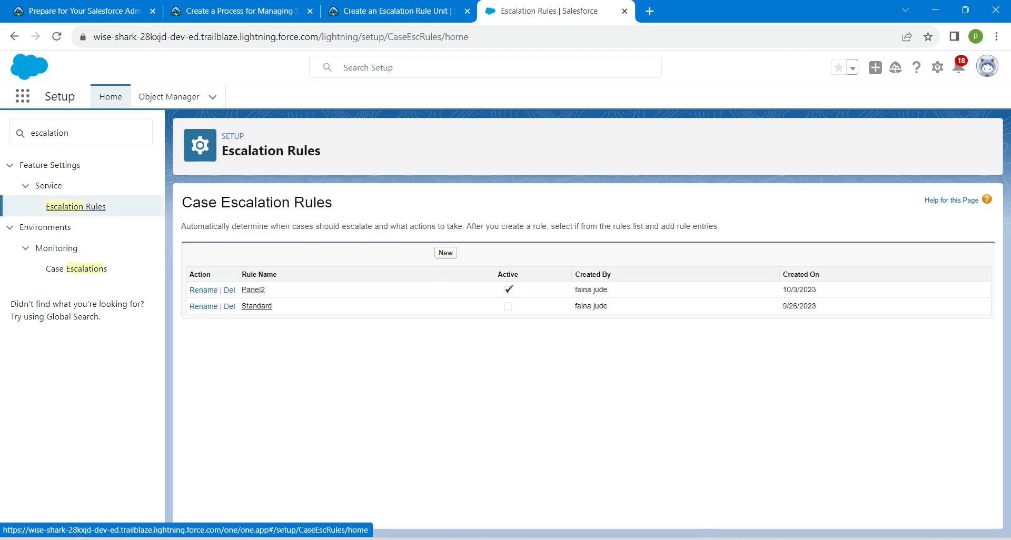
# Create an active escalation rule named Case Escalation and save it.
pyautogui.click(445, 252)
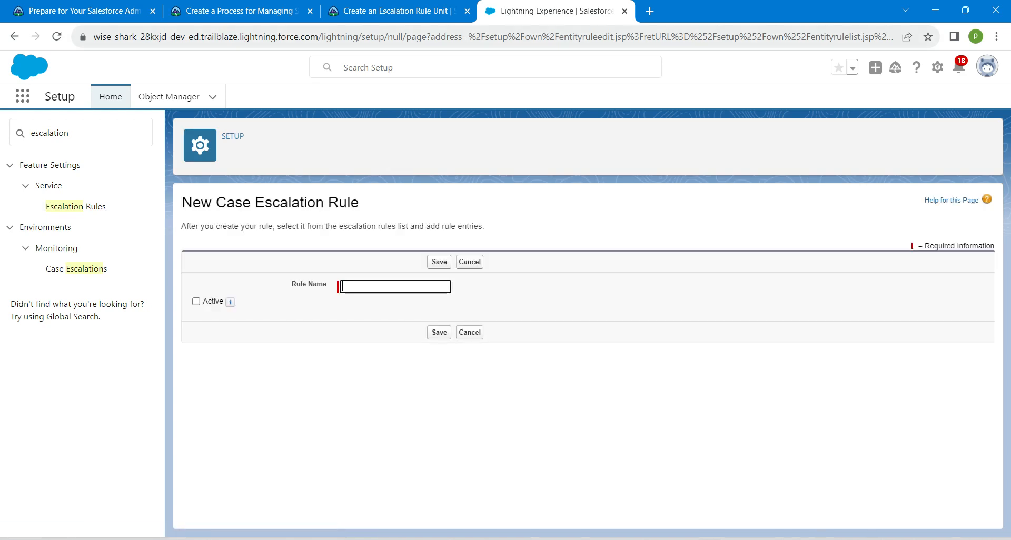
pyautogui.click(393, 11)
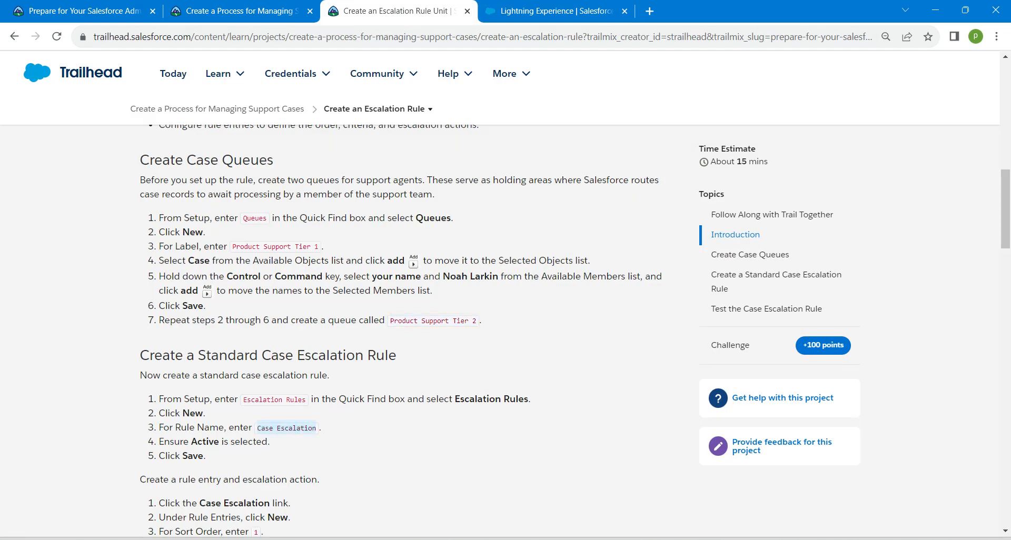
pyautogui.click(550, 11)
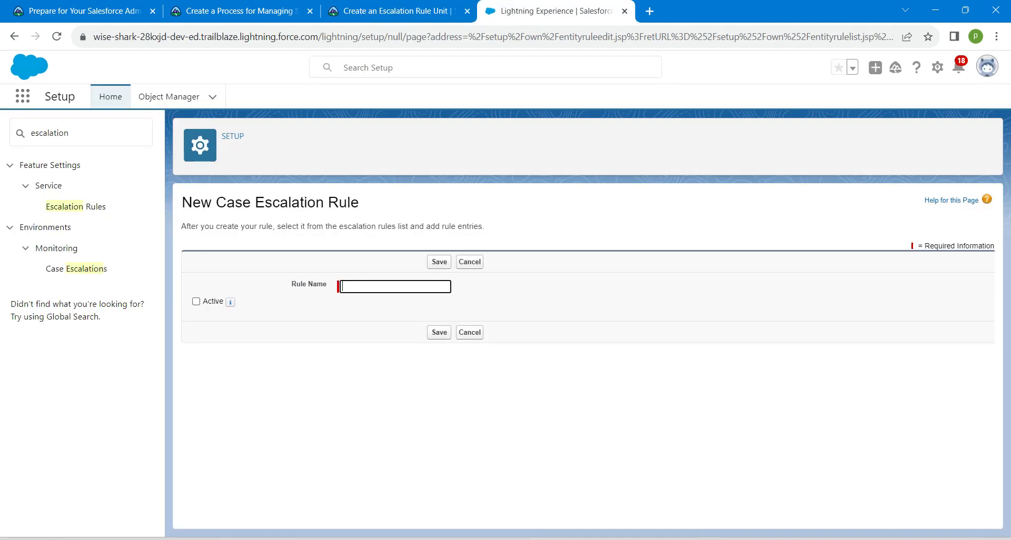
pyautogui.write('Case Escalation')
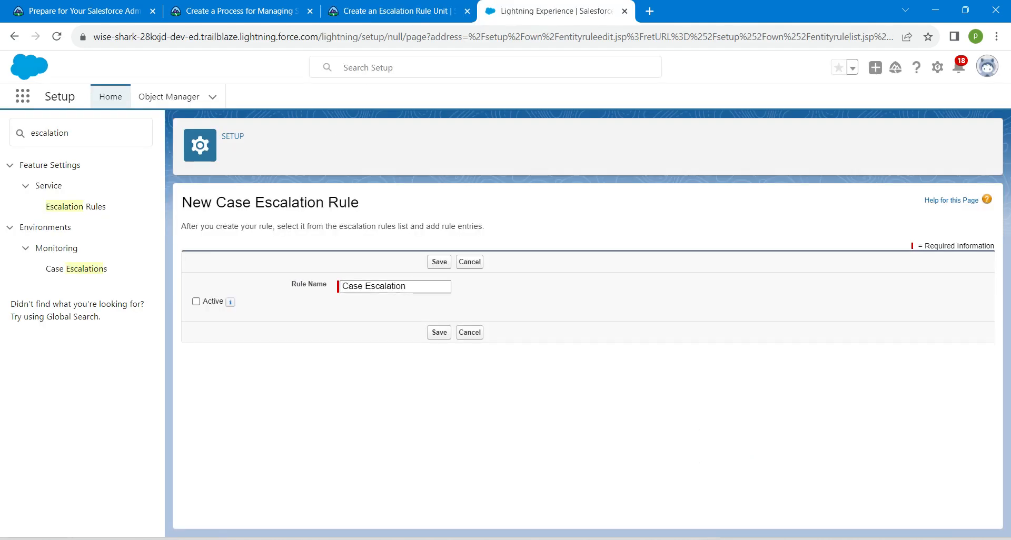
pyautogui.click(195, 301)
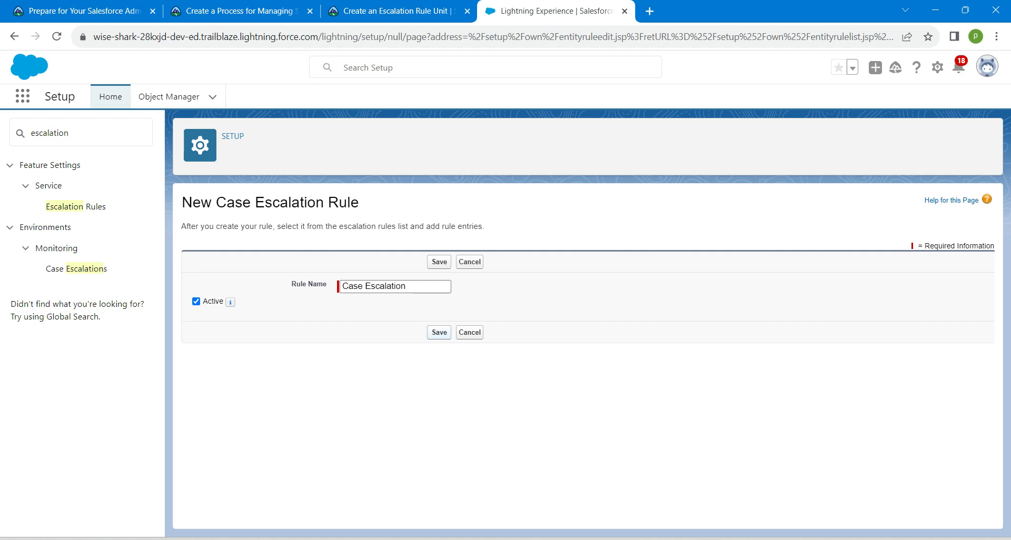
pyautogui.click(438, 263)
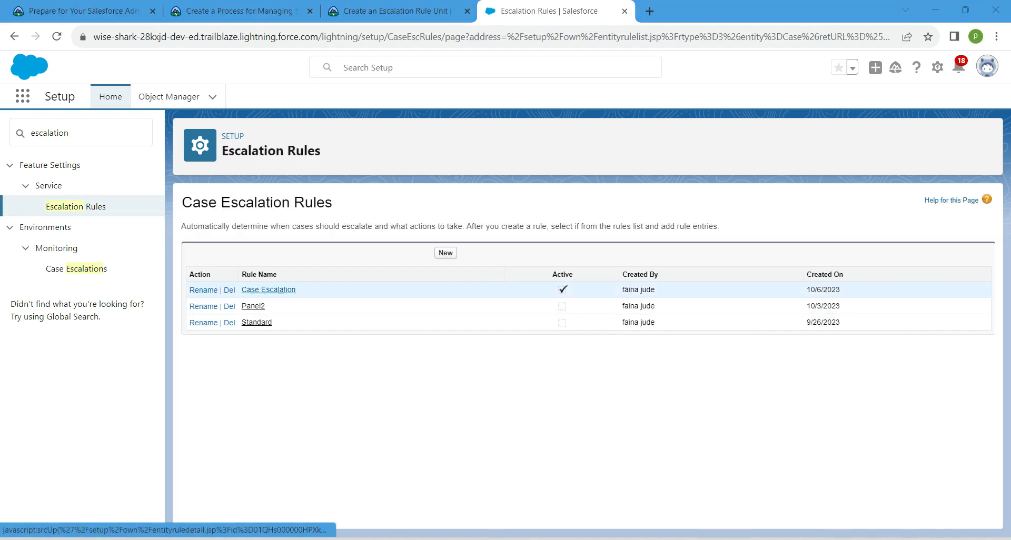
# Add a new rule entry to Case Escalation with sort order 1, run when criteria are met.
pyautogui.click(269, 290)
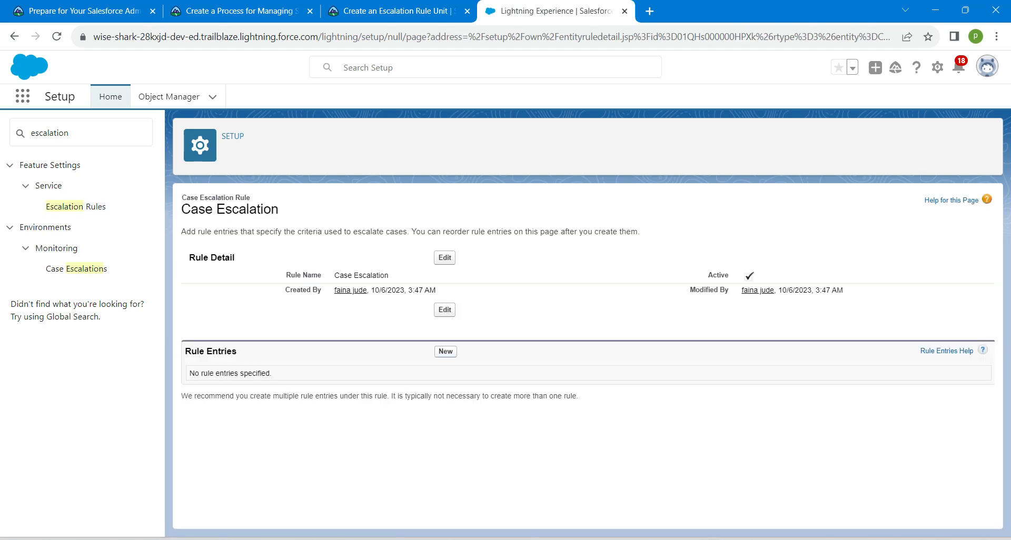
pyautogui.moveTo(461, 369)
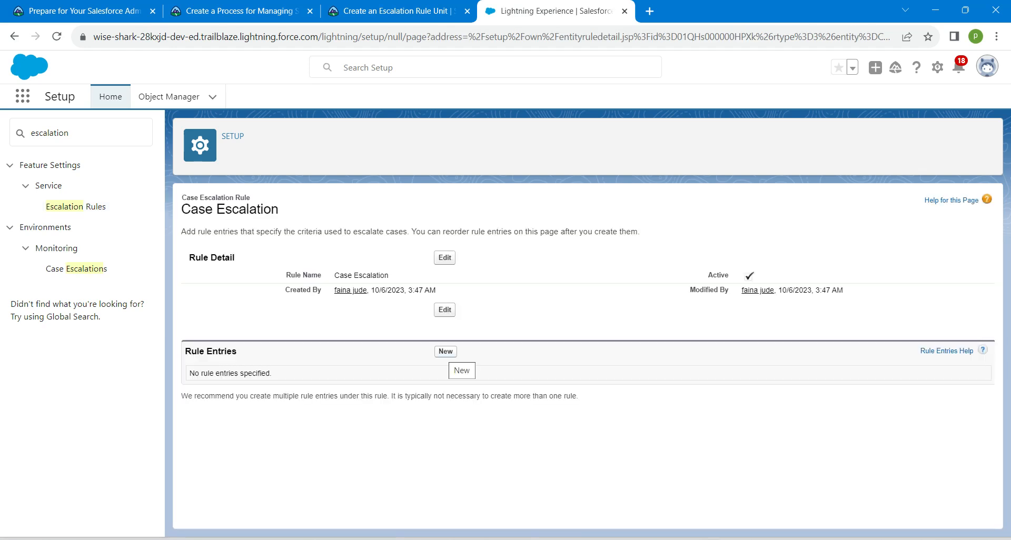
pyautogui.click(75, 206)
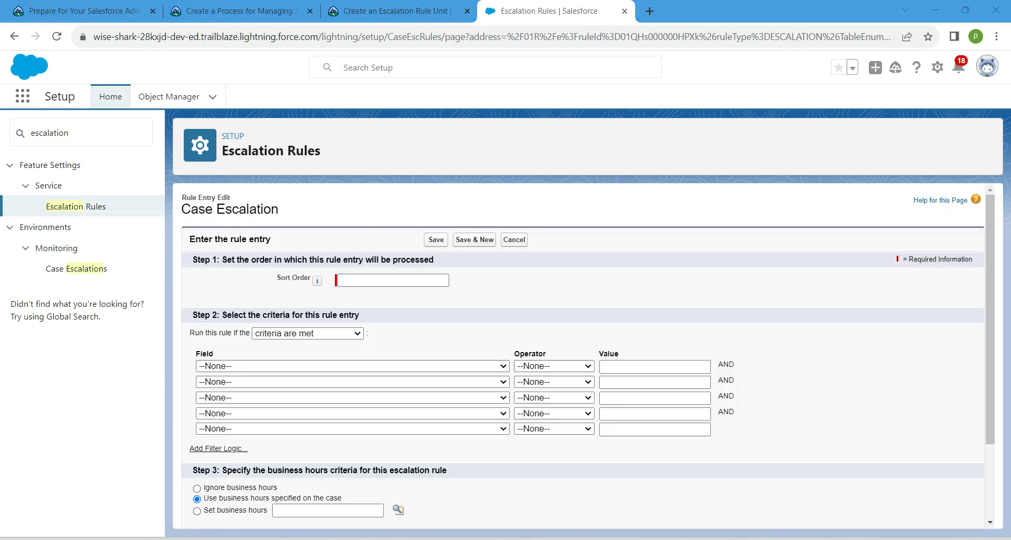
pyautogui.write('0')
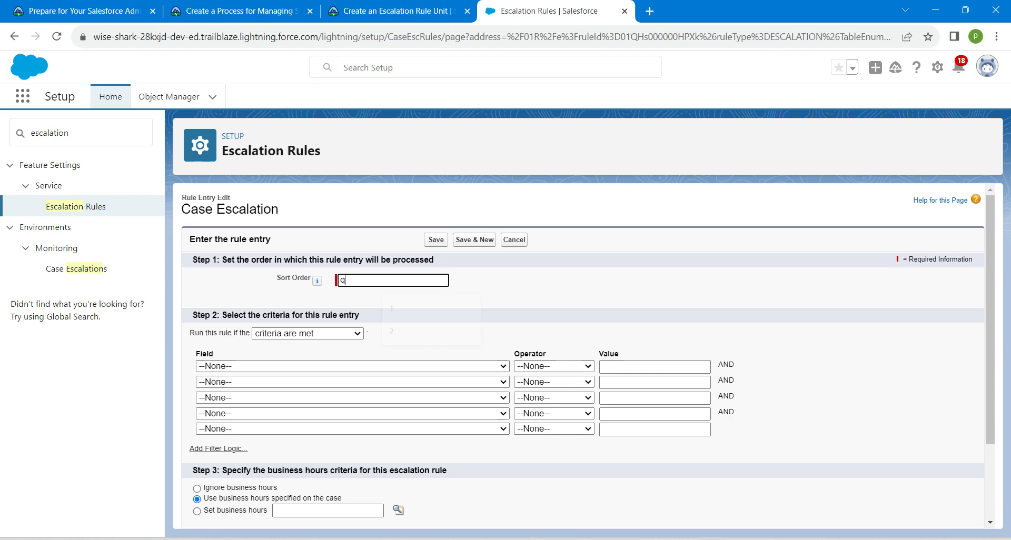
pyautogui.write('1')
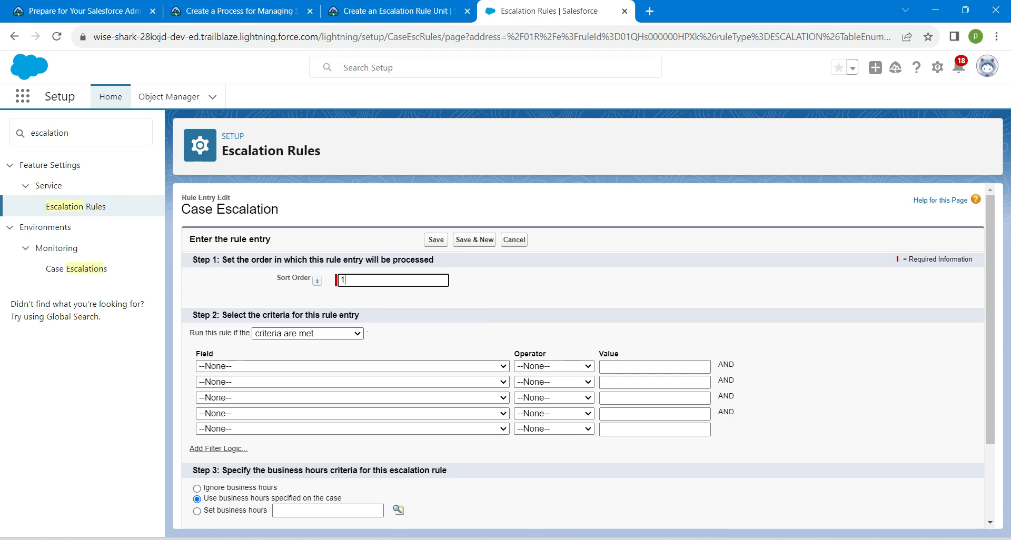
pyautogui.click(306, 333)
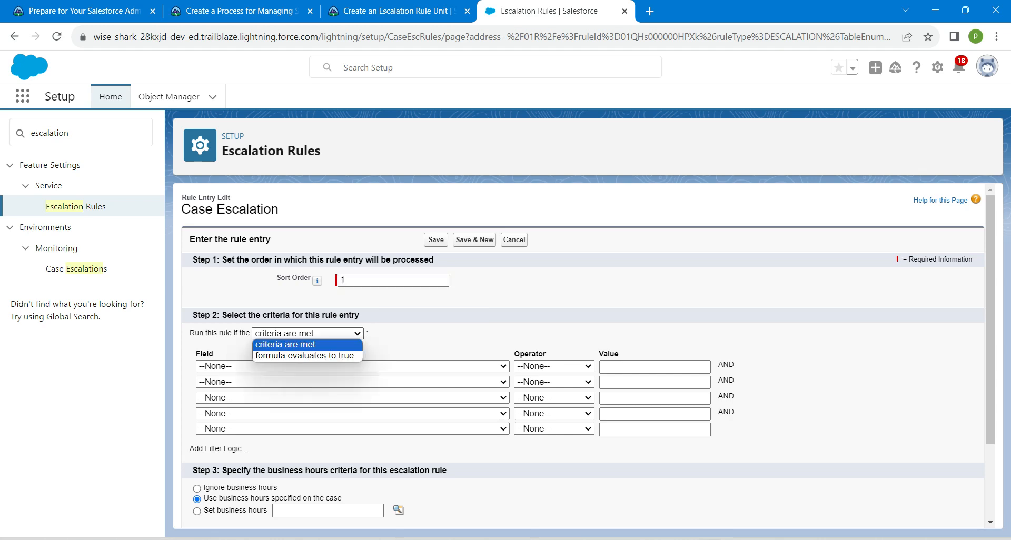
pyautogui.click(307, 333)
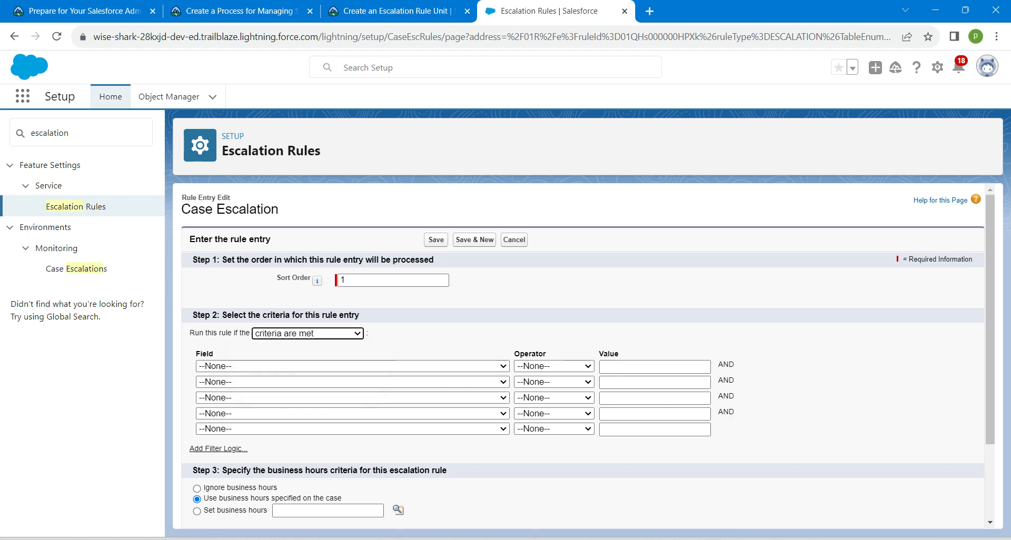
# Set the criterion Case Record Type equals Product Support via lookup.
pyautogui.click(350, 365)
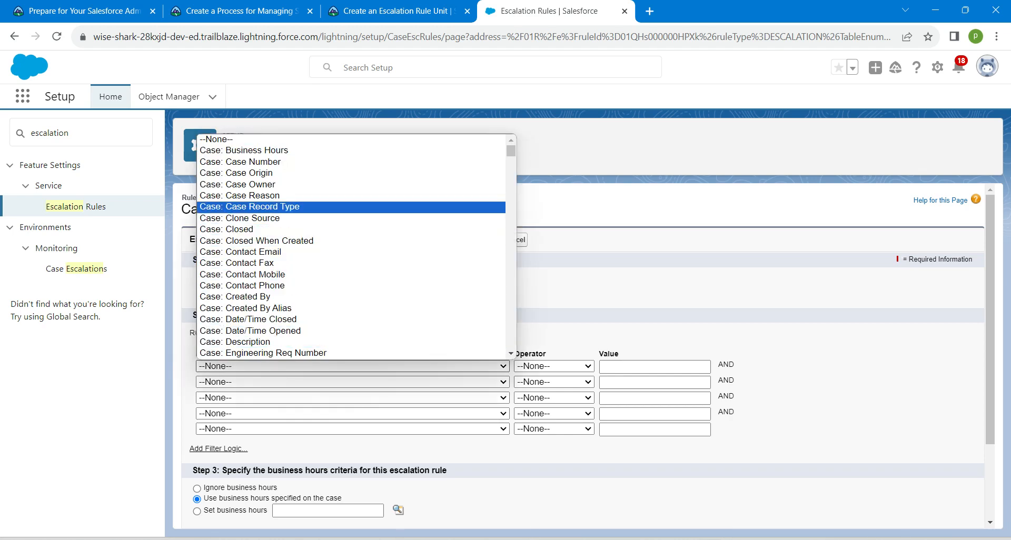
pyautogui.click(251, 206)
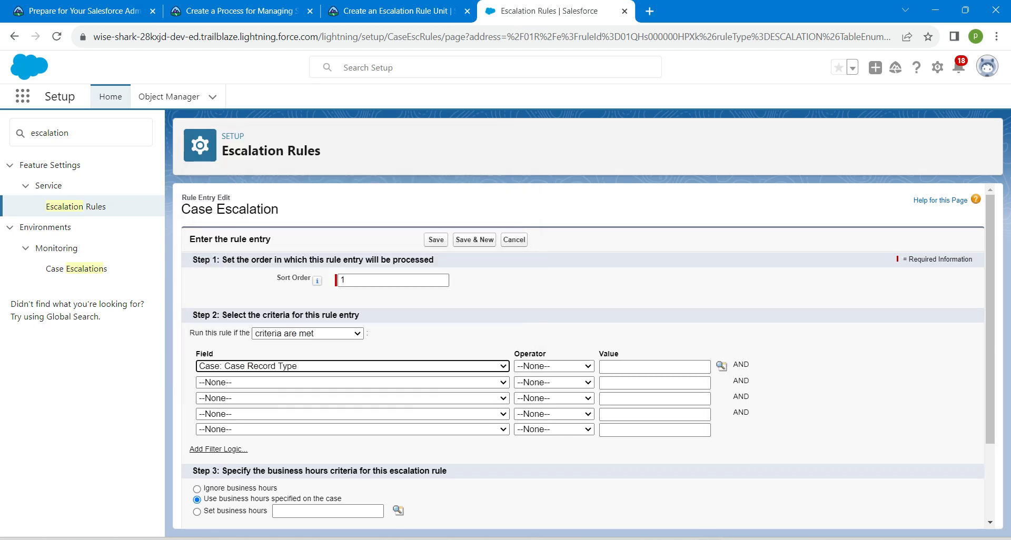
pyautogui.click(553, 365)
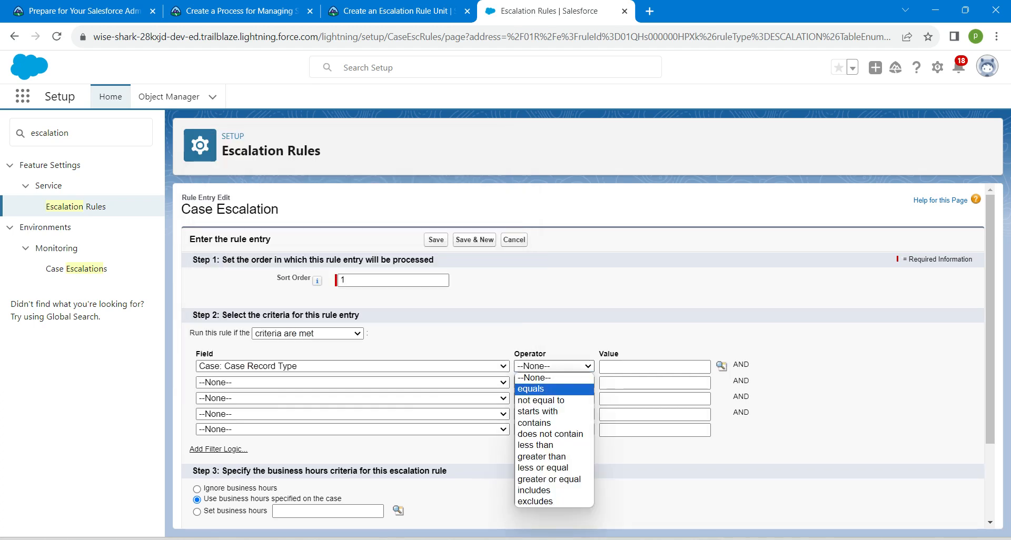
pyautogui.click(529, 388)
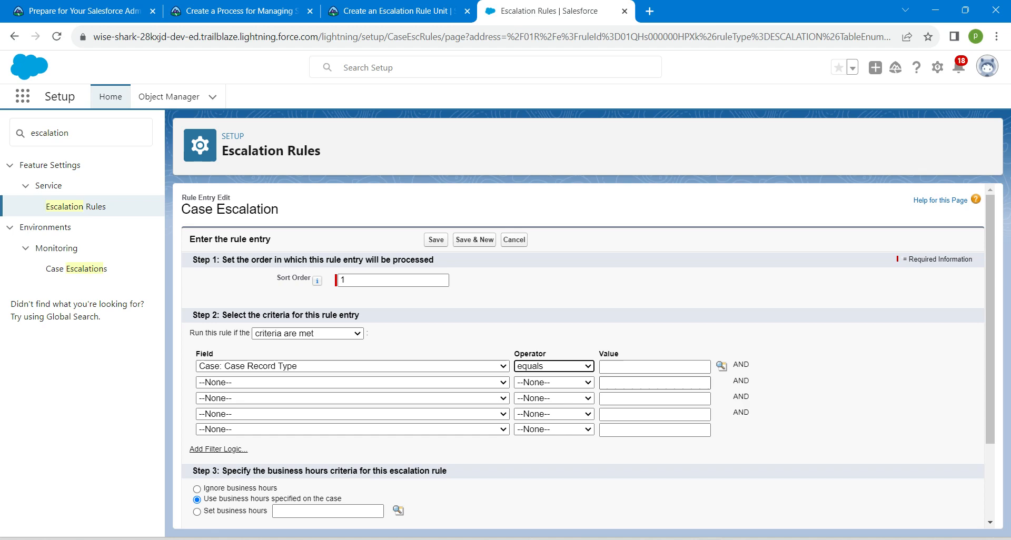
pyautogui.click(720, 366)
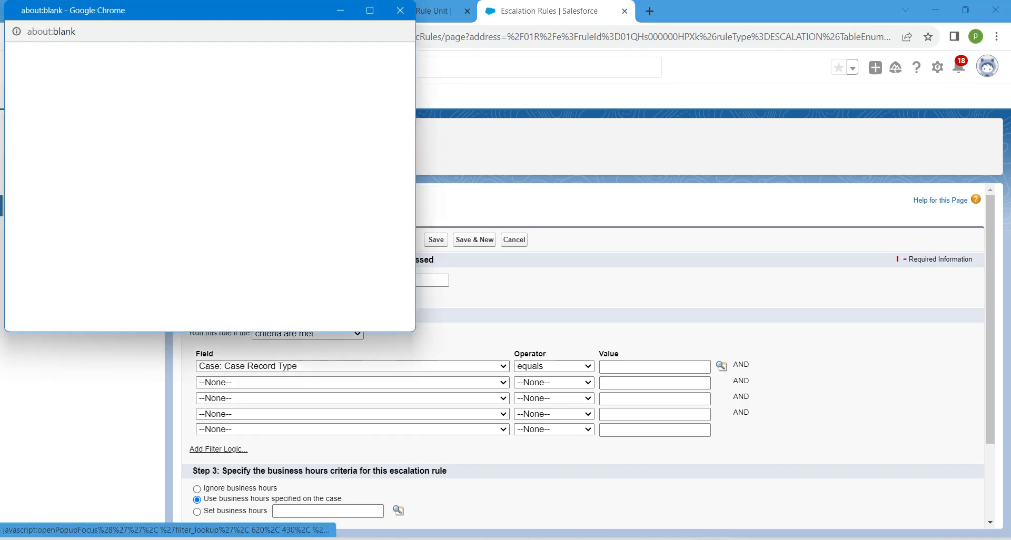
pyautogui.click(720, 367)
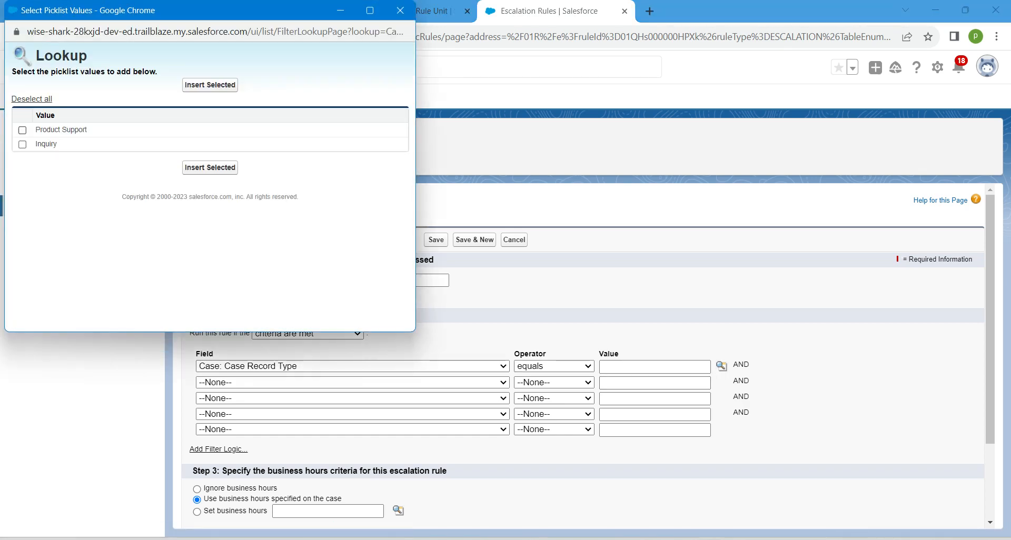
pyautogui.click(22, 129)
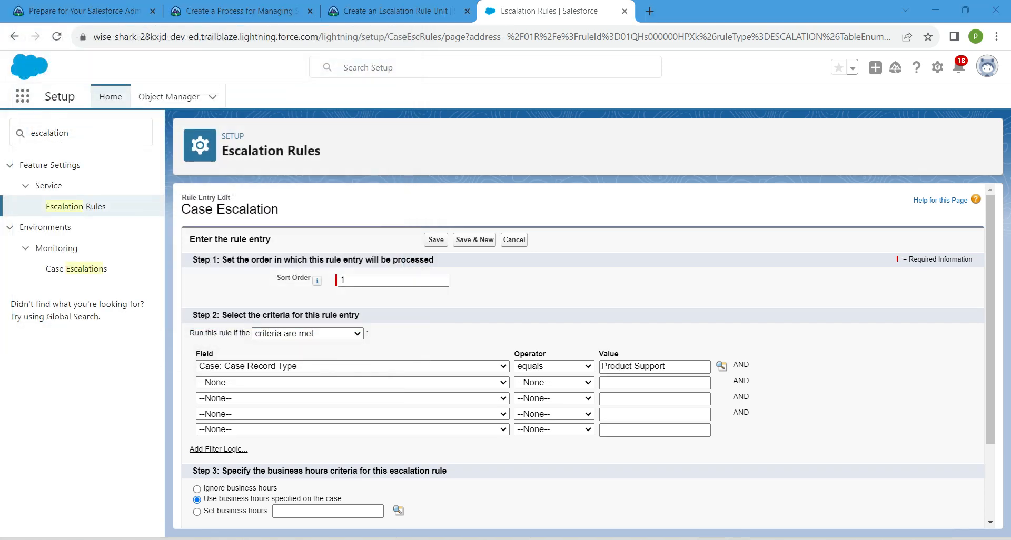
# Set the entry's business hours to Default and save the rule entry.
pyautogui.scroll(-3)
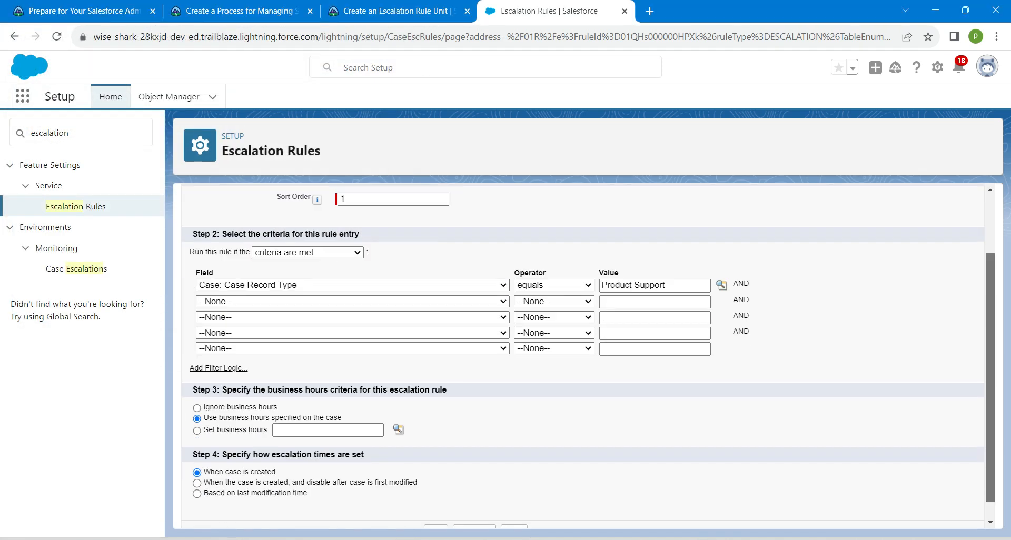
pyautogui.scroll(-3)
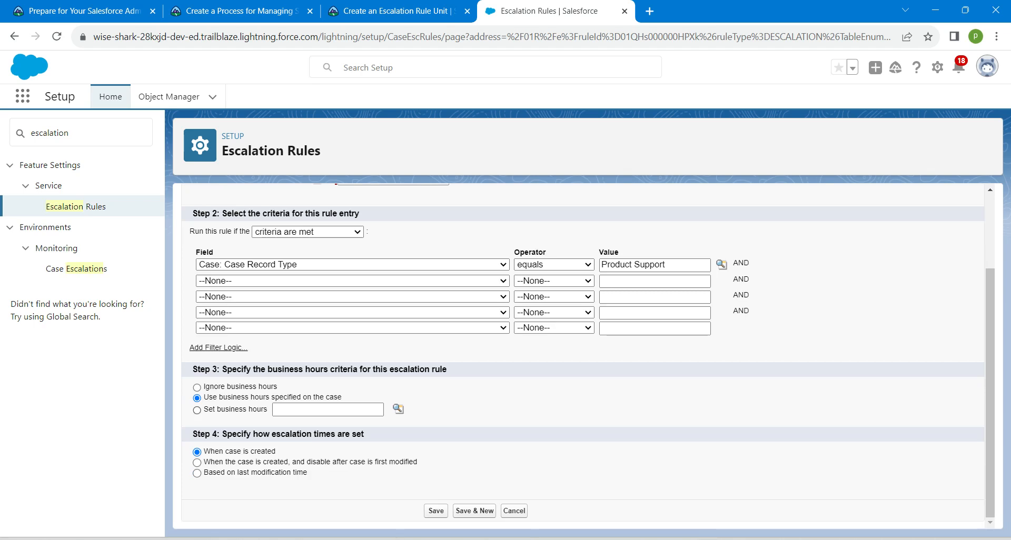
pyautogui.click(196, 410)
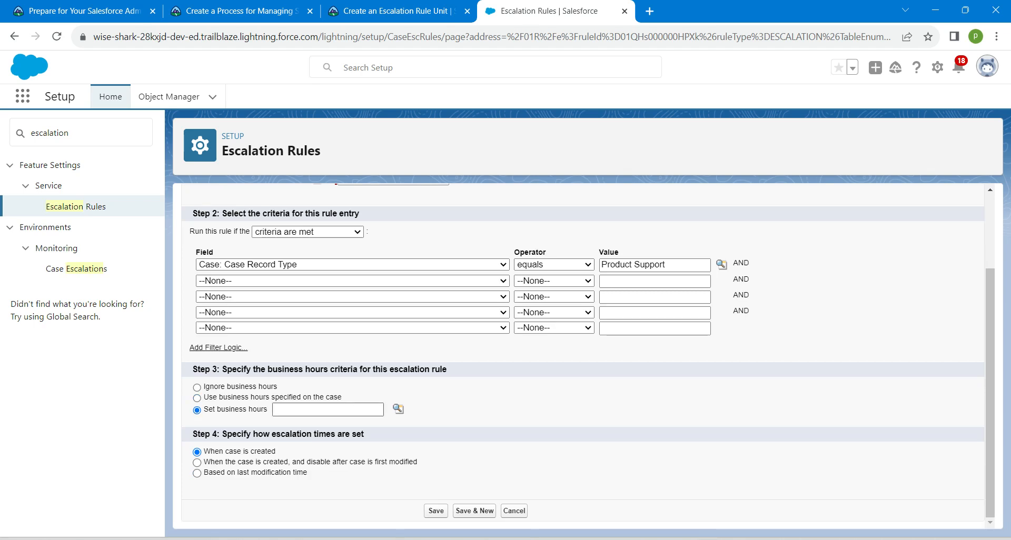
pyautogui.moveTo(398, 409)
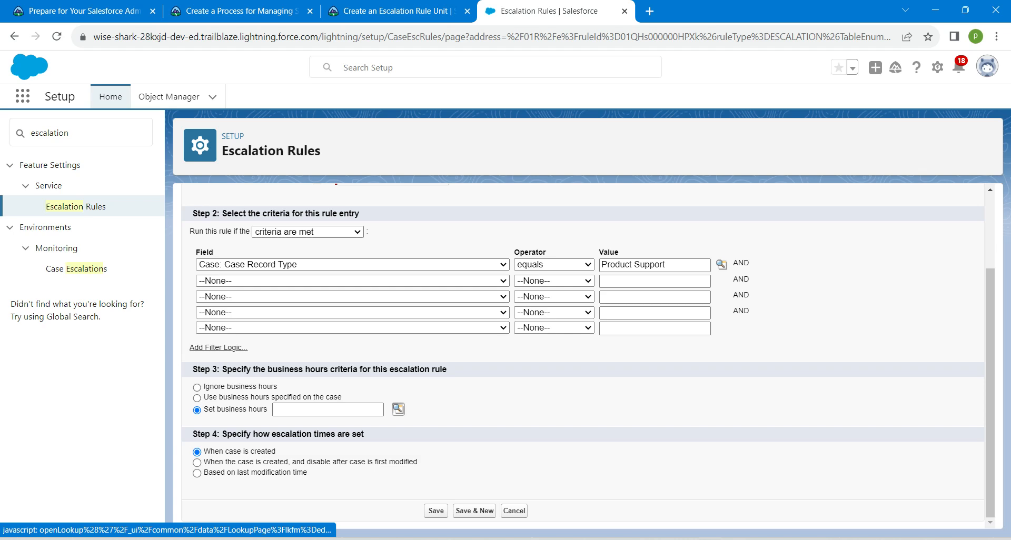
pyautogui.click(397, 410)
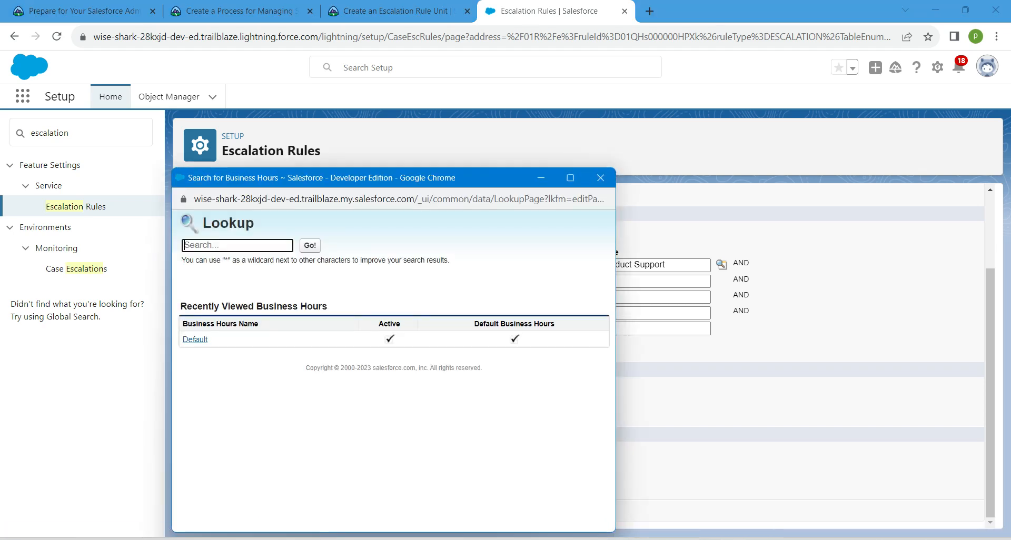
pyautogui.click(194, 340)
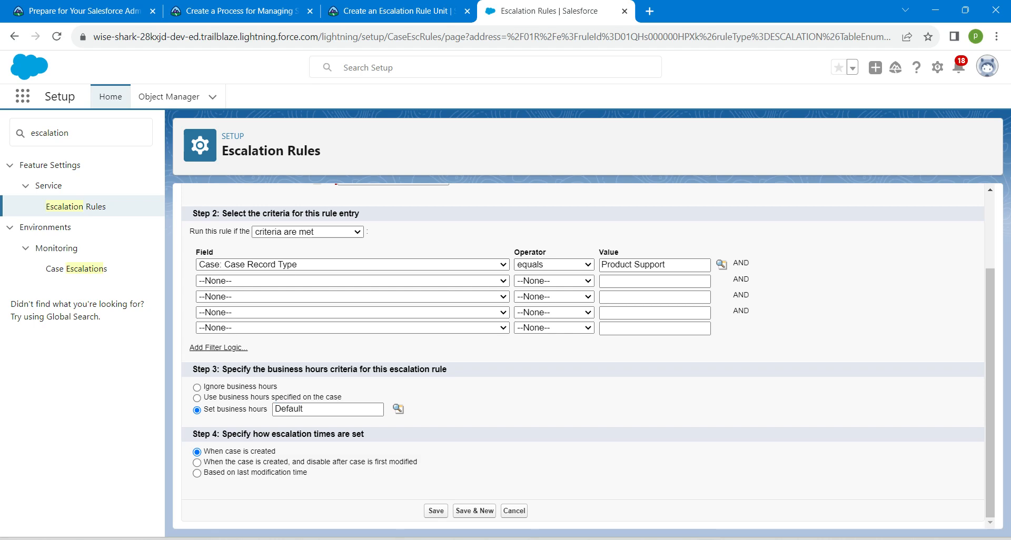
pyautogui.click(435, 510)
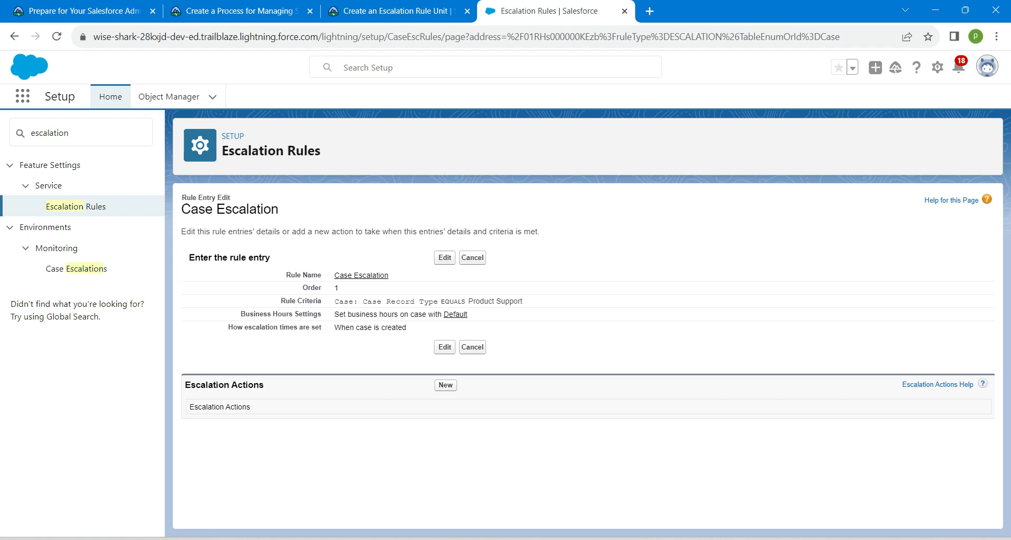
# New escalation action: age over 4 hours, reassign to the Product Support Tier 2 queue.
pyautogui.doubleClick(223, 384)
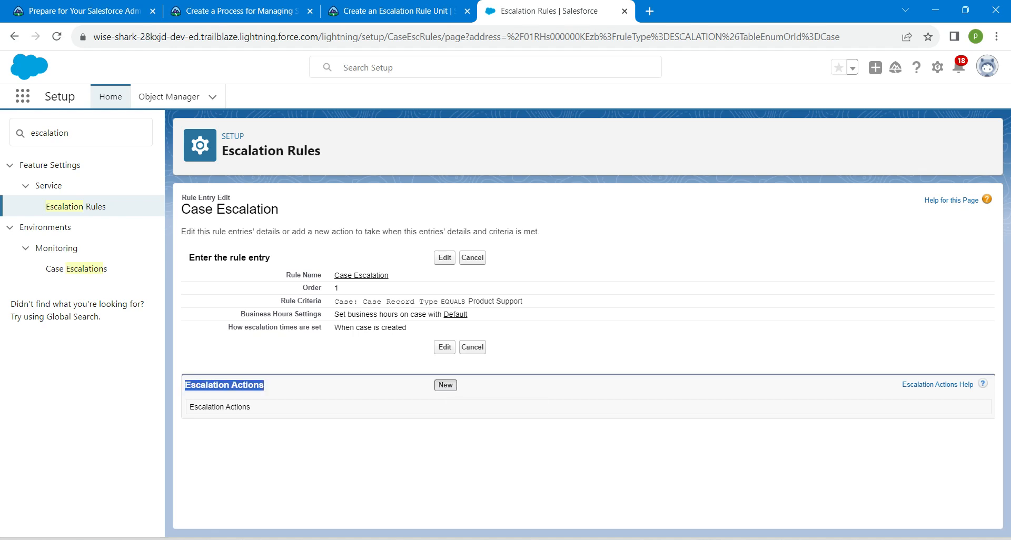
pyautogui.click(444, 384)
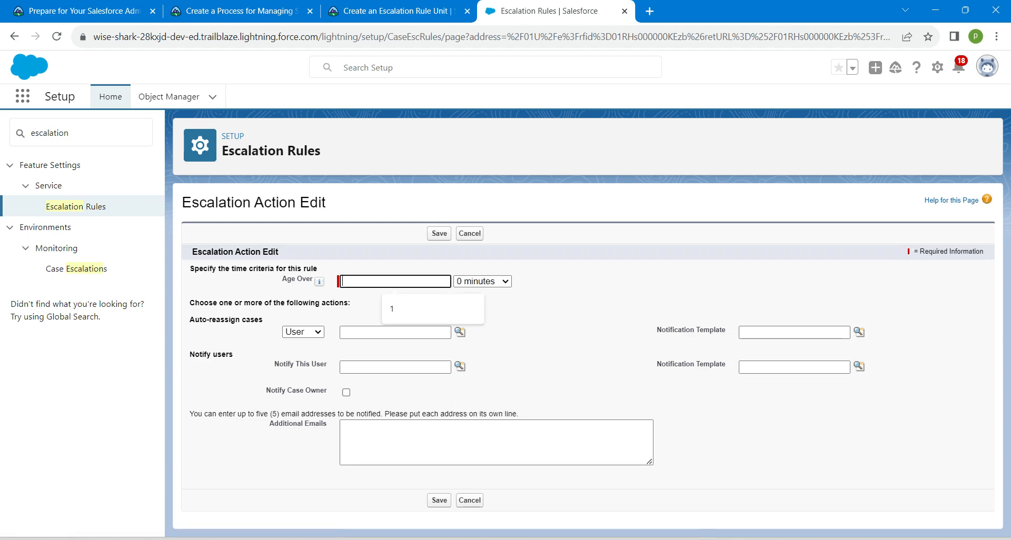
pyautogui.write('4')
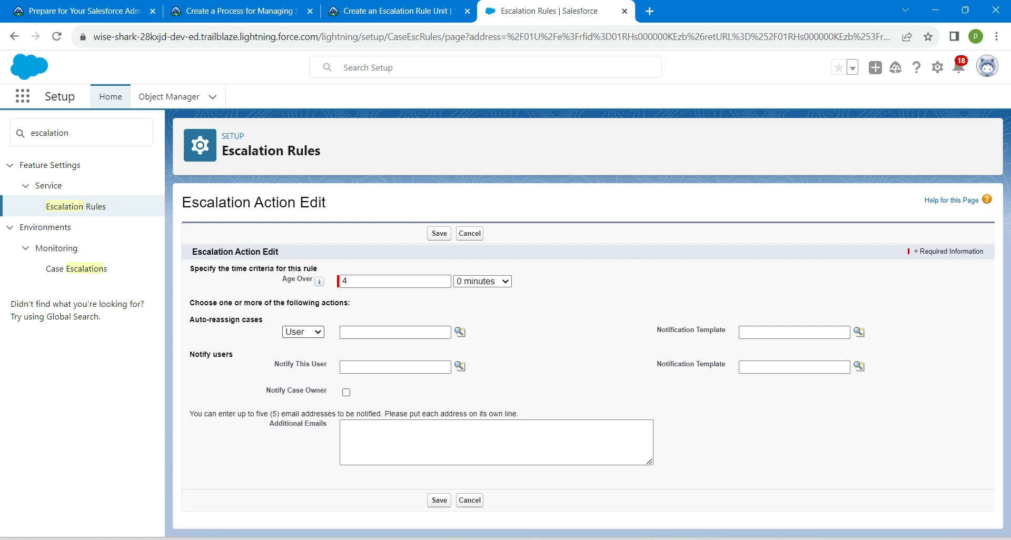
pyautogui.click(303, 332)
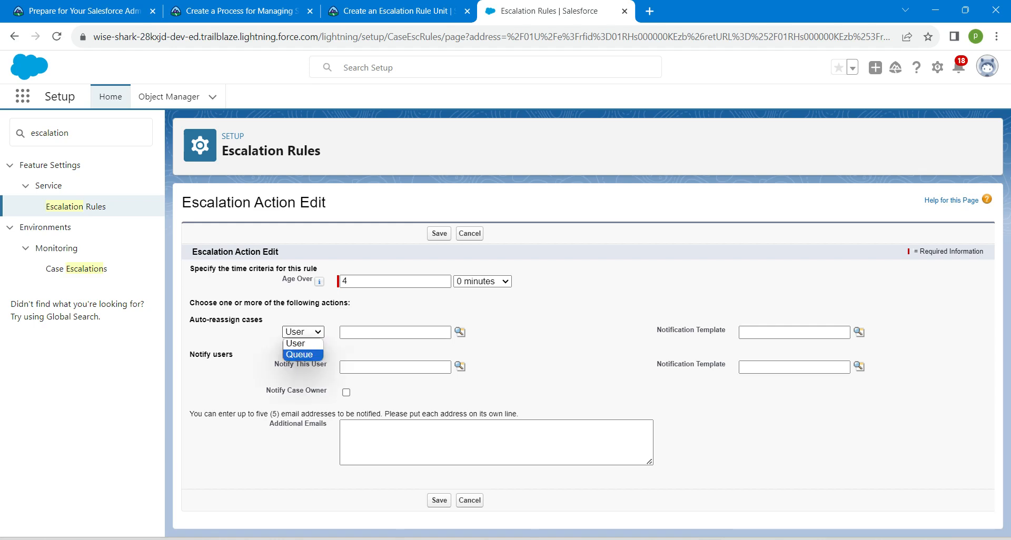
pyautogui.click(298, 355)
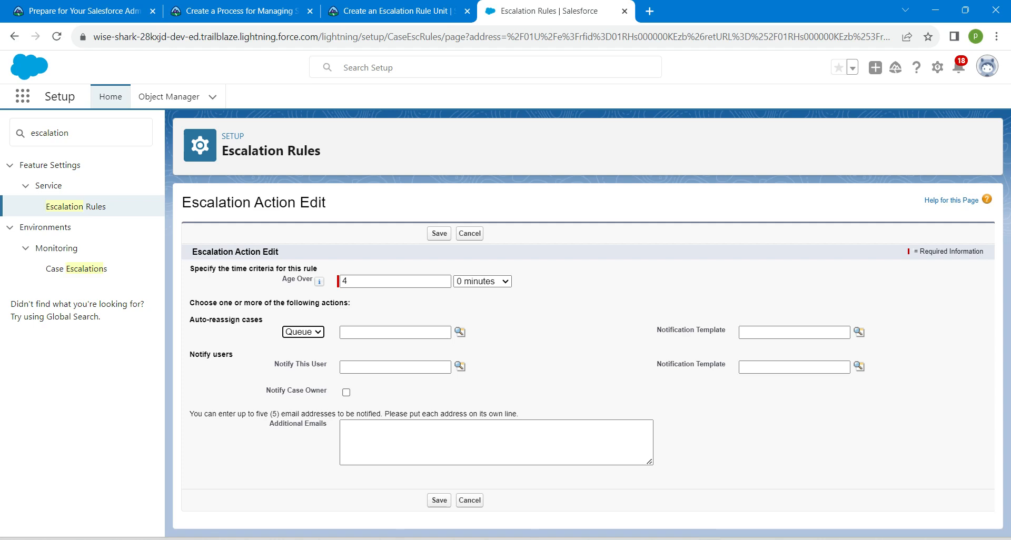
pyautogui.click(459, 332)
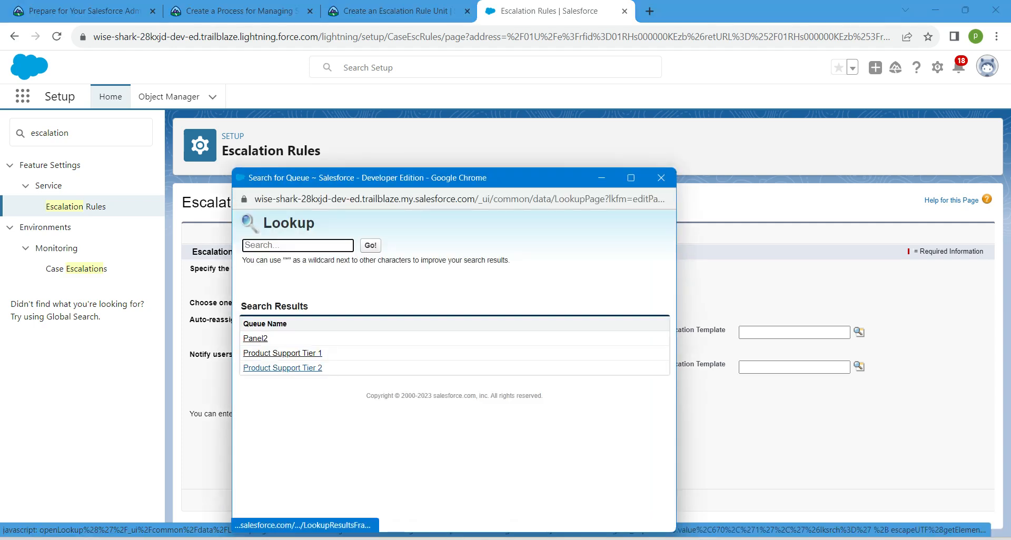
pyautogui.click(282, 367)
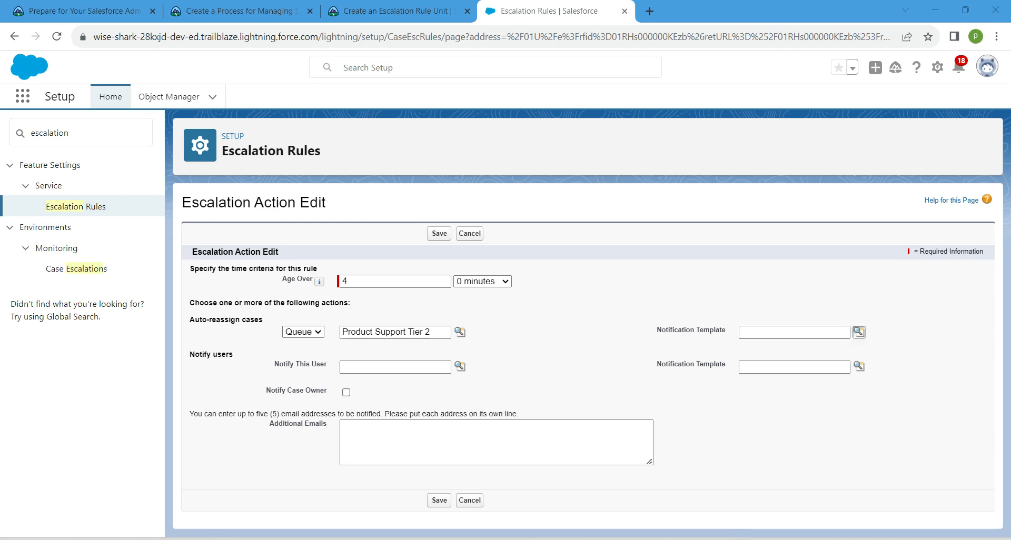
# Set the reassignment template to Support: Escalated Case Reassignment.
pyautogui.click(858, 331)
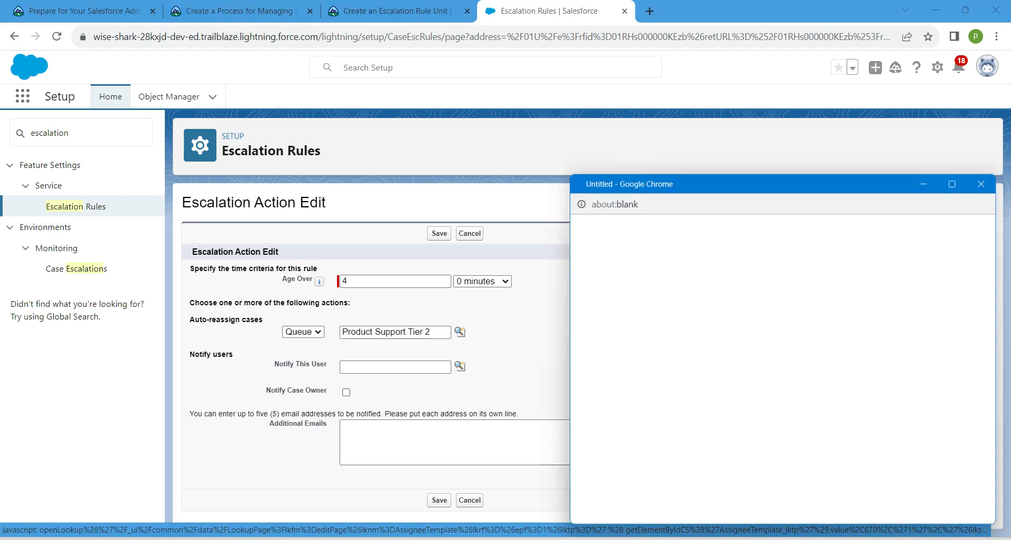
pyautogui.click(459, 366)
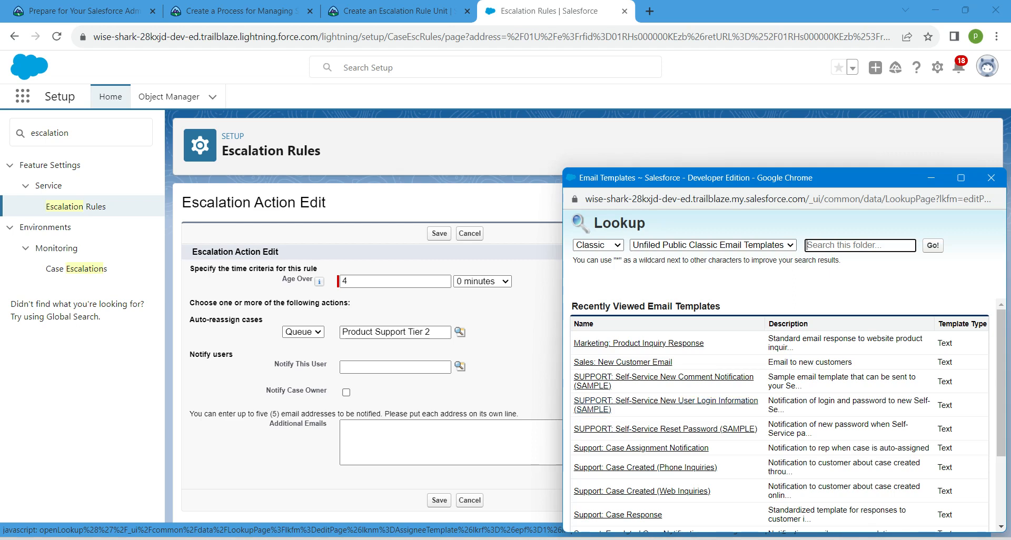
pyautogui.moveTo(618, 515)
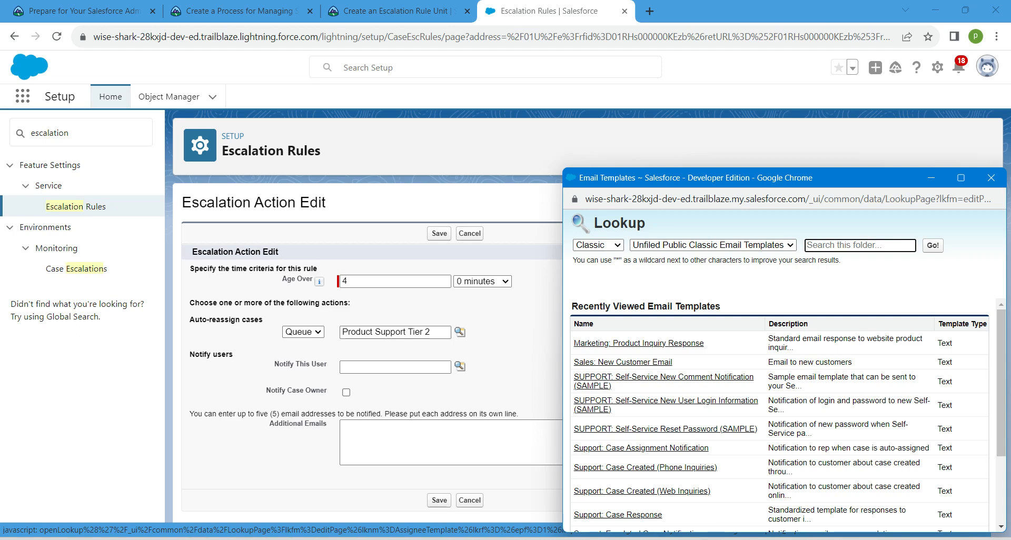
pyautogui.scroll(-3)
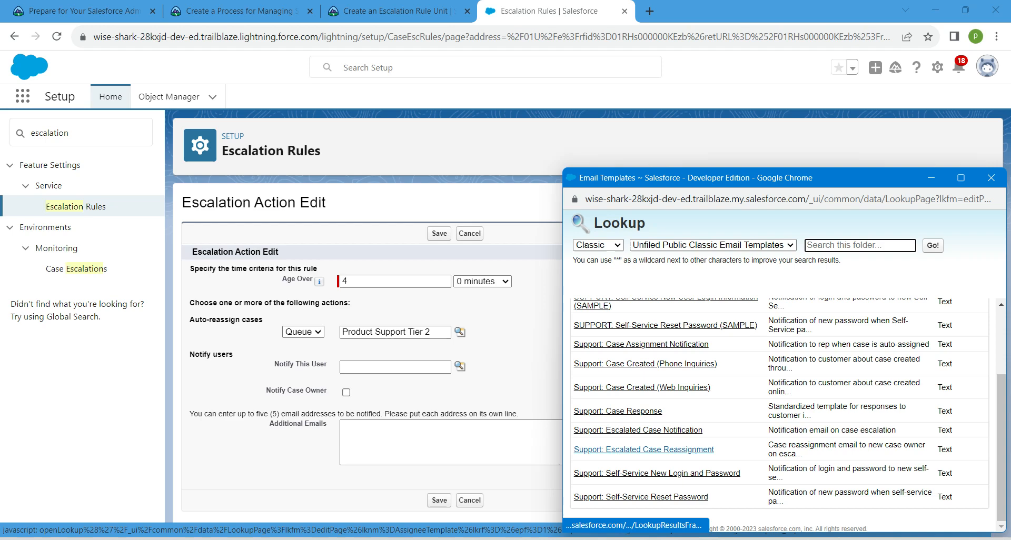
pyautogui.click(642, 450)
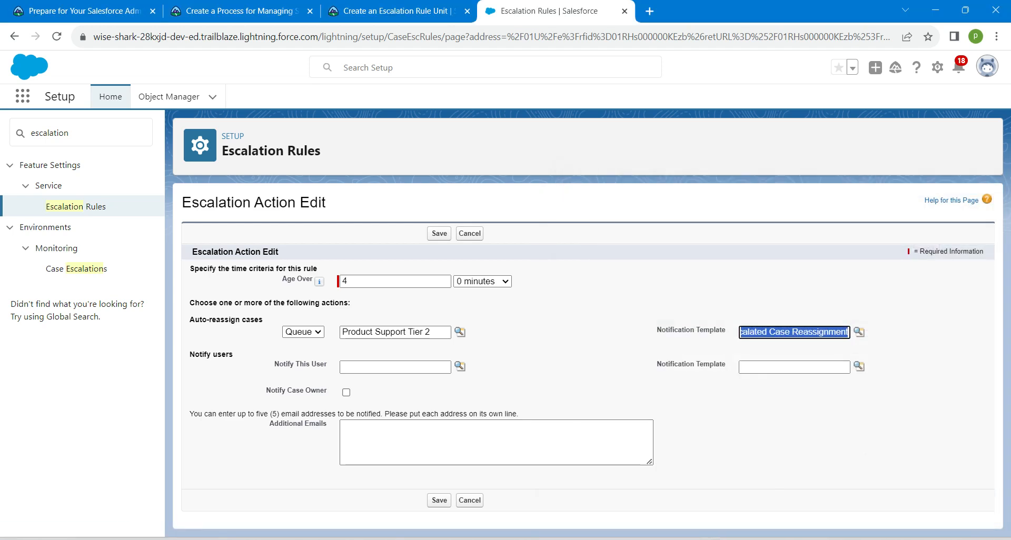
pyautogui.moveTo(459, 366)
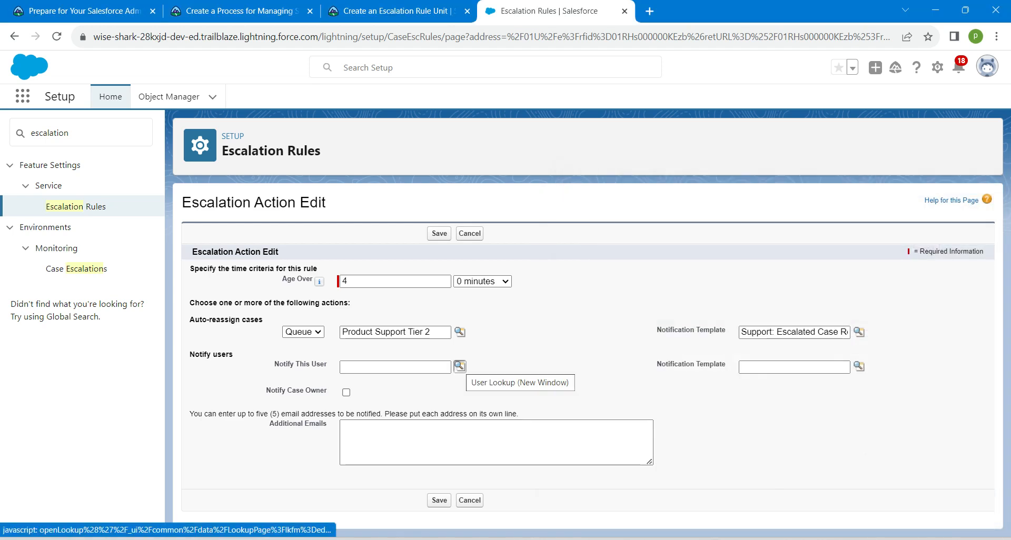
# Notify Noah Larkin with the Escalated Case Notification template and notify the case owner.
pyautogui.click(459, 366)
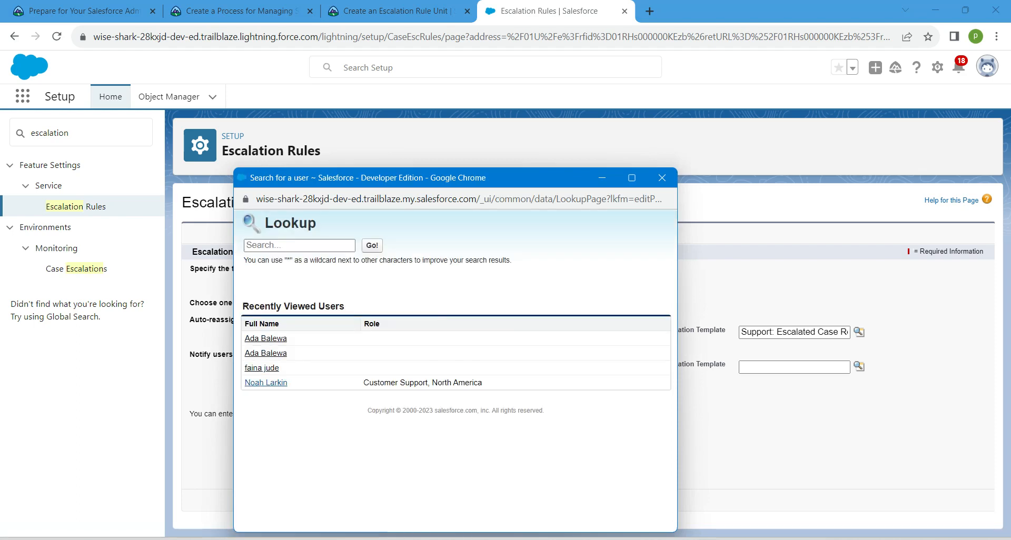
pyautogui.click(265, 382)
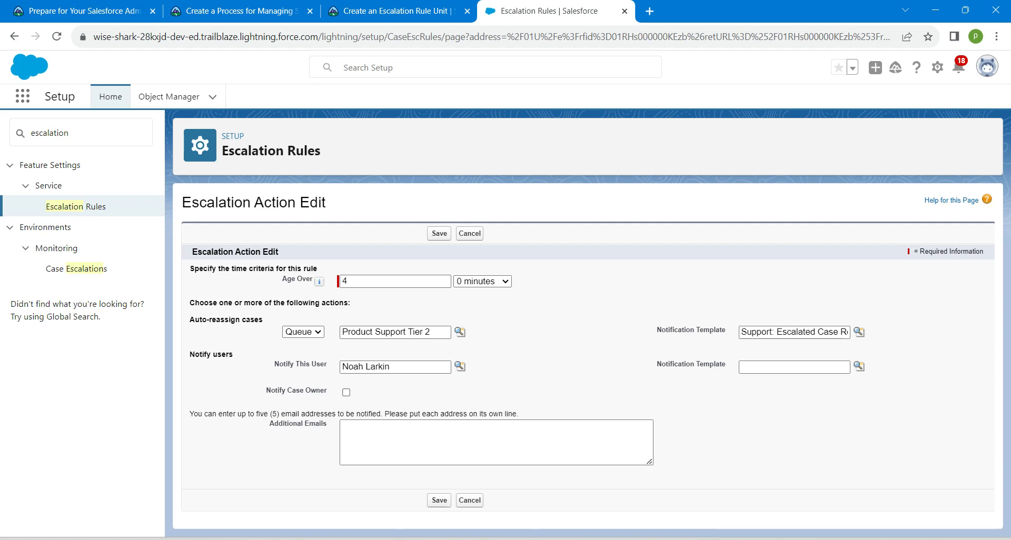
pyautogui.click(860, 367)
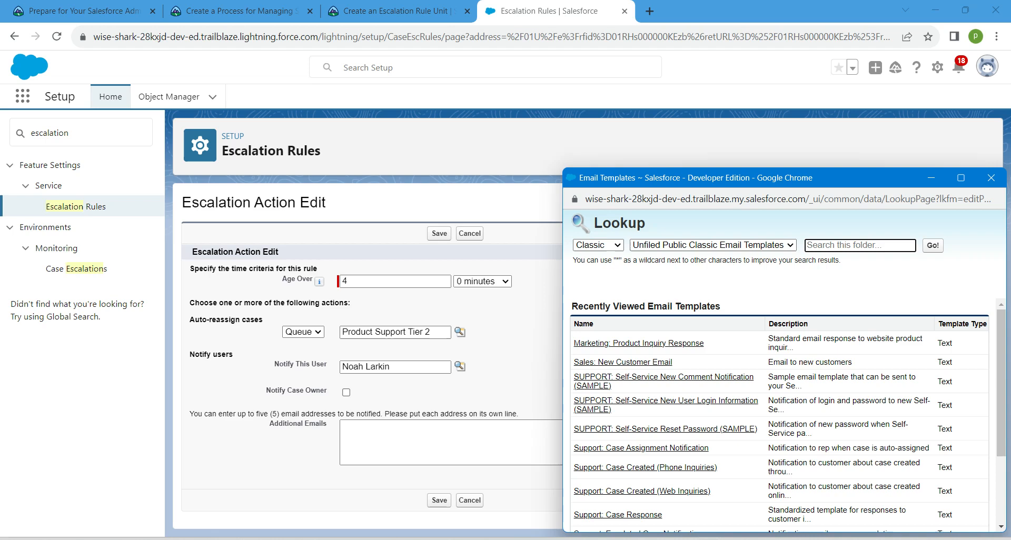
pyautogui.scroll(-3)
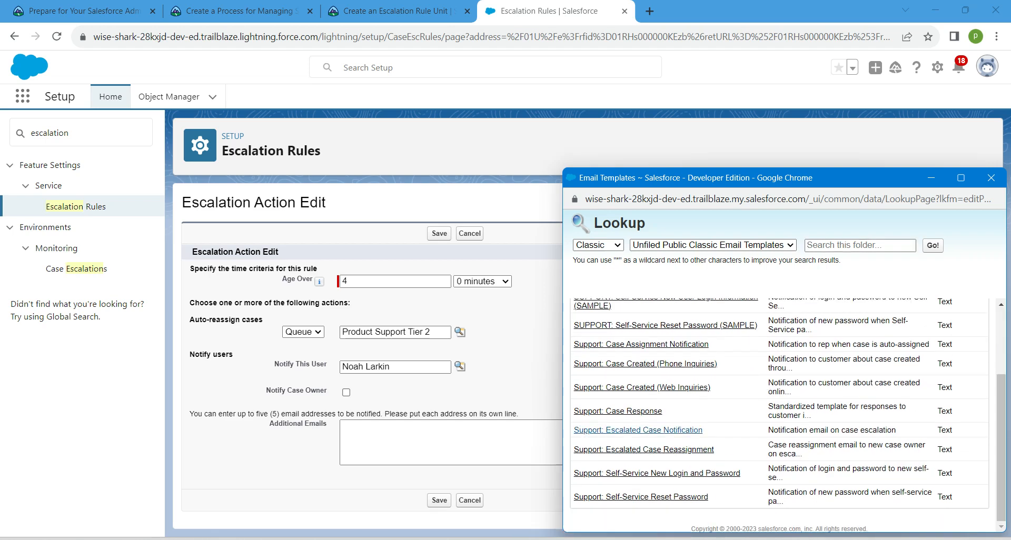
pyautogui.click(638, 430)
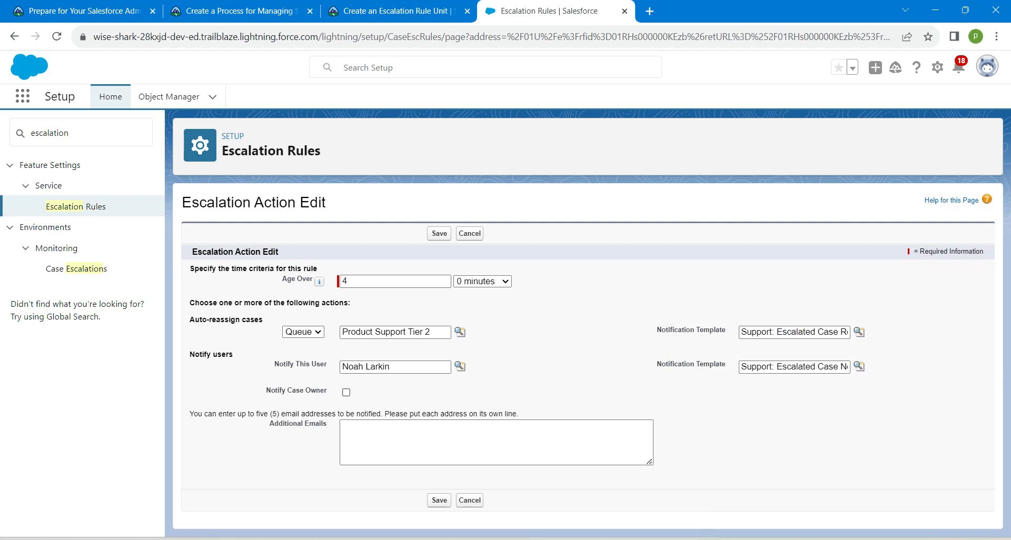
pyautogui.click(346, 392)
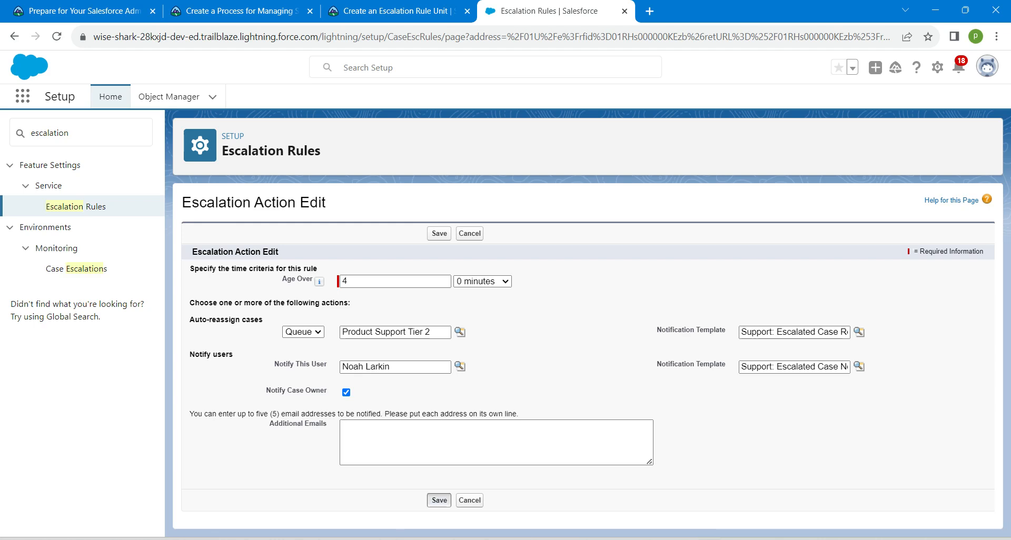
# Save the 4-hour escalation action (Product Support Tier 2, notify Noah Larkin) and view the Trailhead project overview.
pyautogui.click(438, 233)
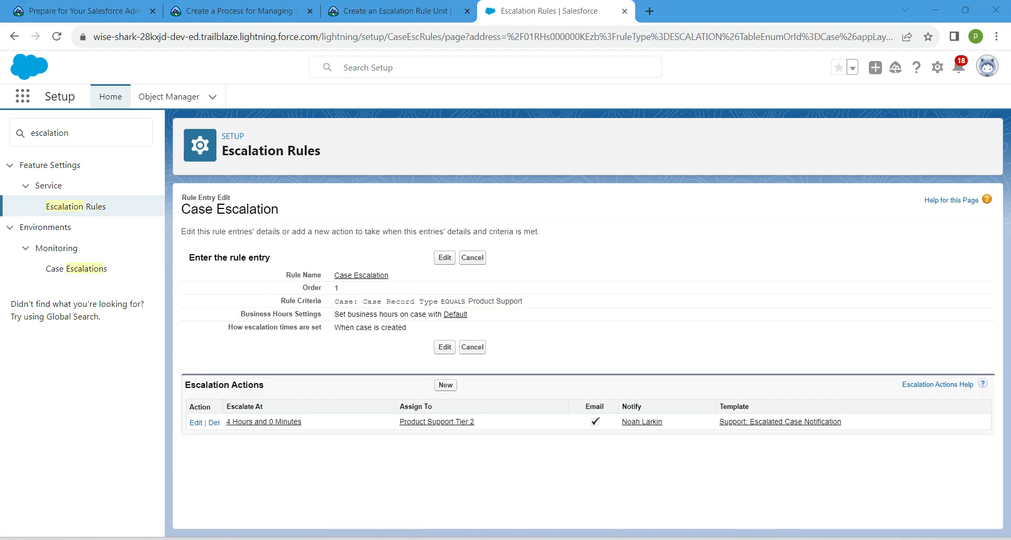
pyautogui.click(387, 11)
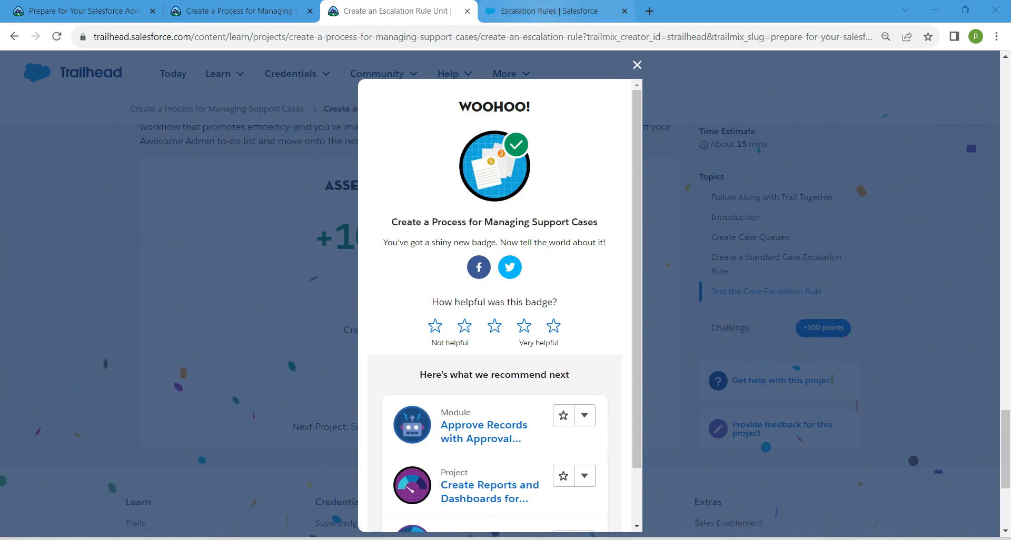
pyautogui.click(556, 10)
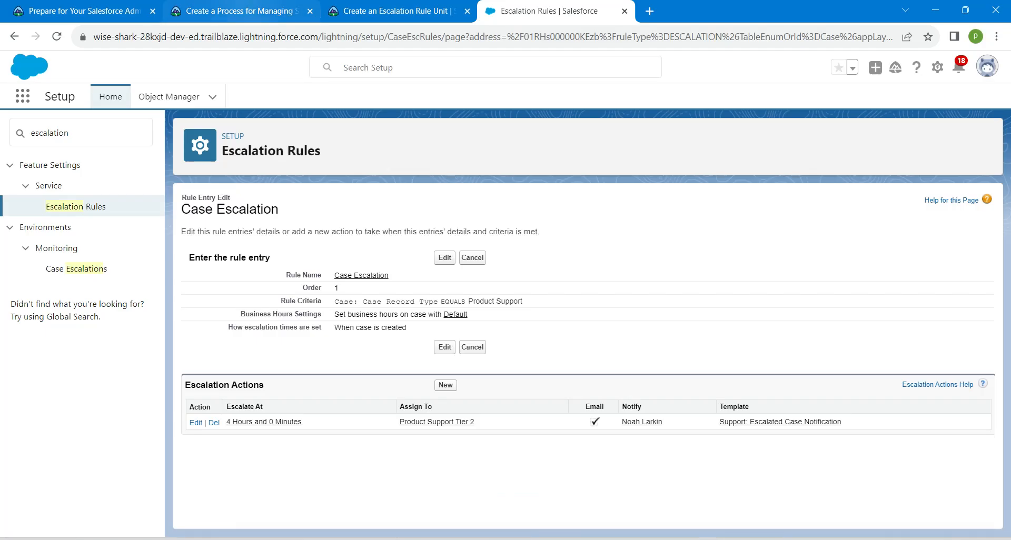
pyautogui.click(239, 11)
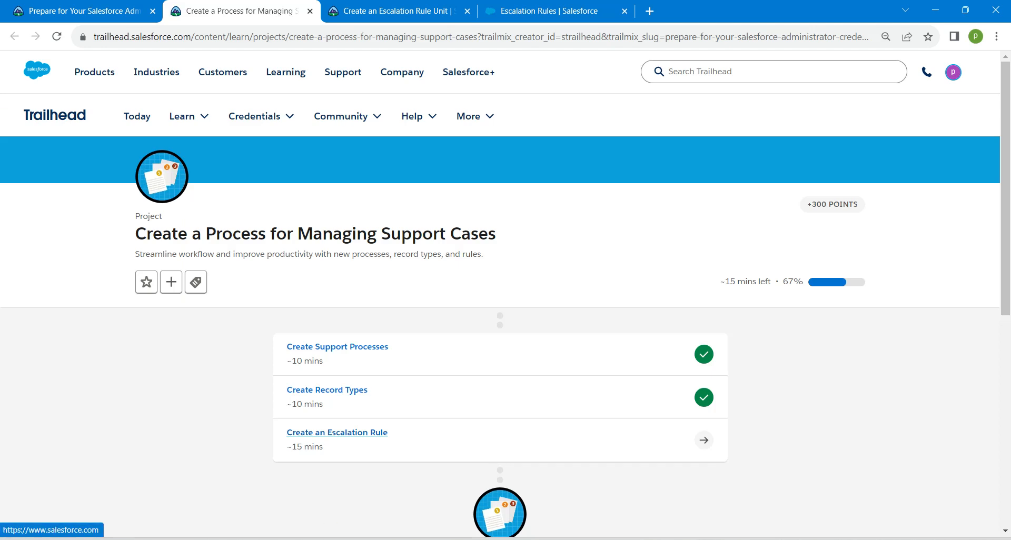